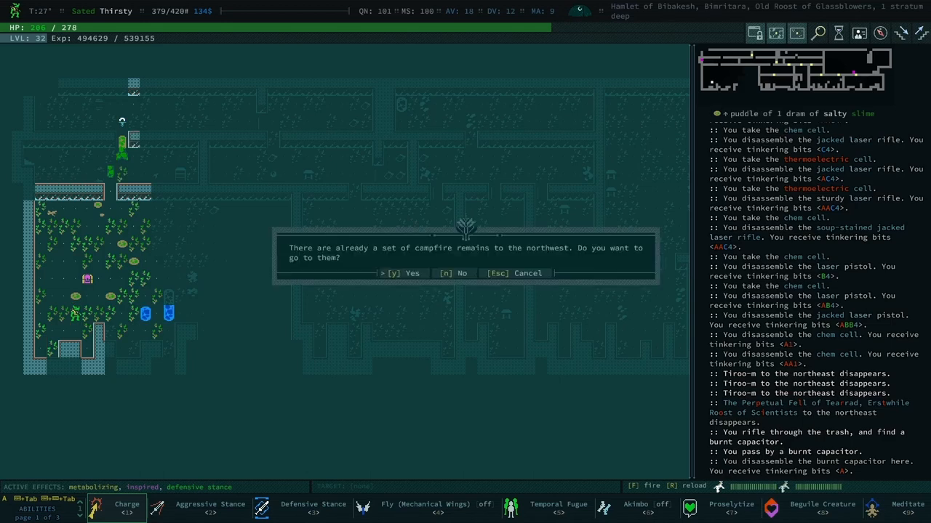
- Travel to the campfire remains, cook a meal and learn Tiroo-M's Mushroom-Lust Schnitzel recipe
key("n")
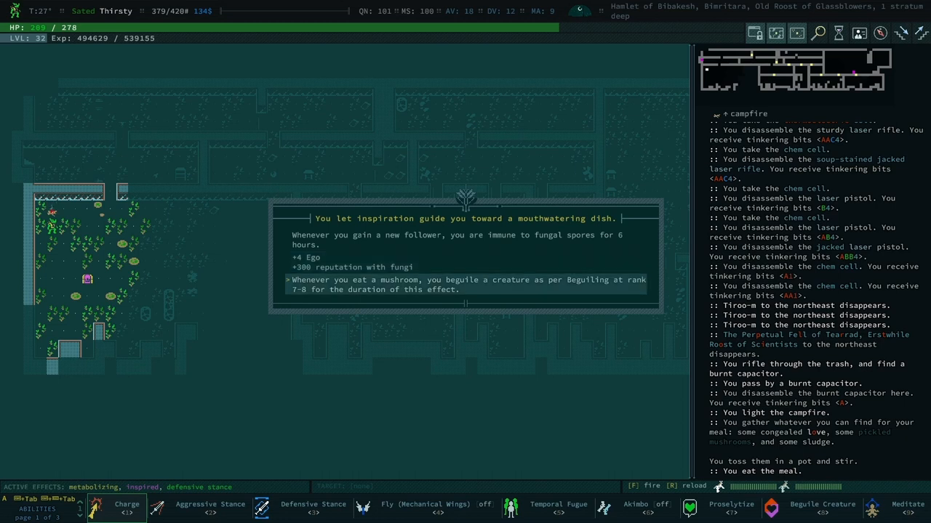
key("space")
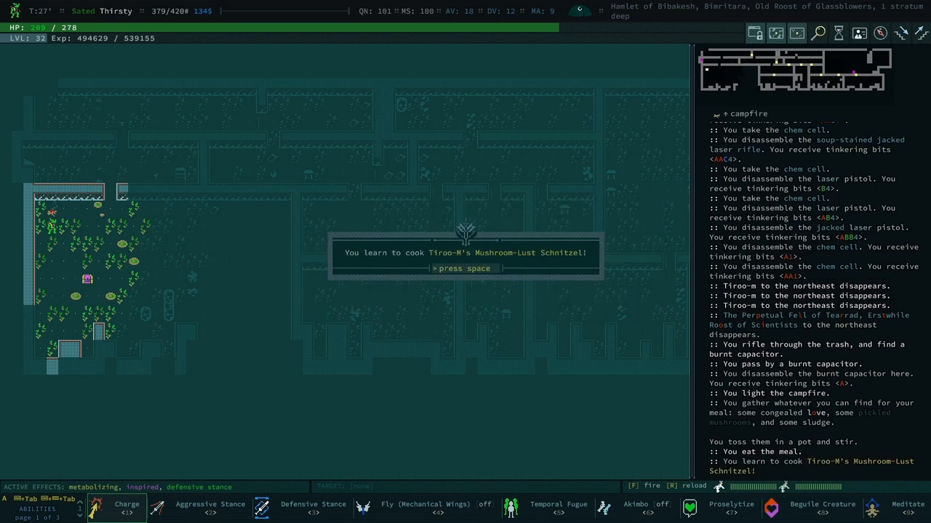
key("space")
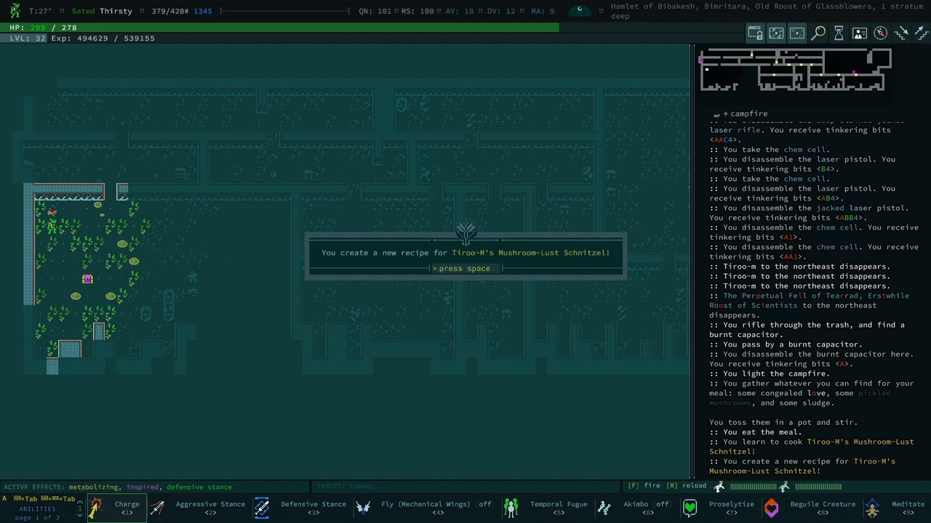
key("space")
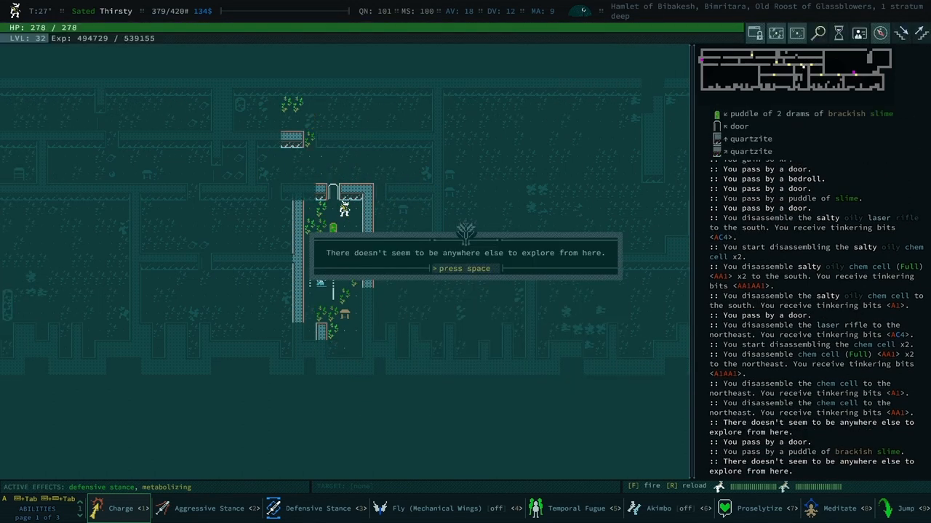
- Dismiss the explore notice and take the glowsphere and gold nugget from the chest
key("space")
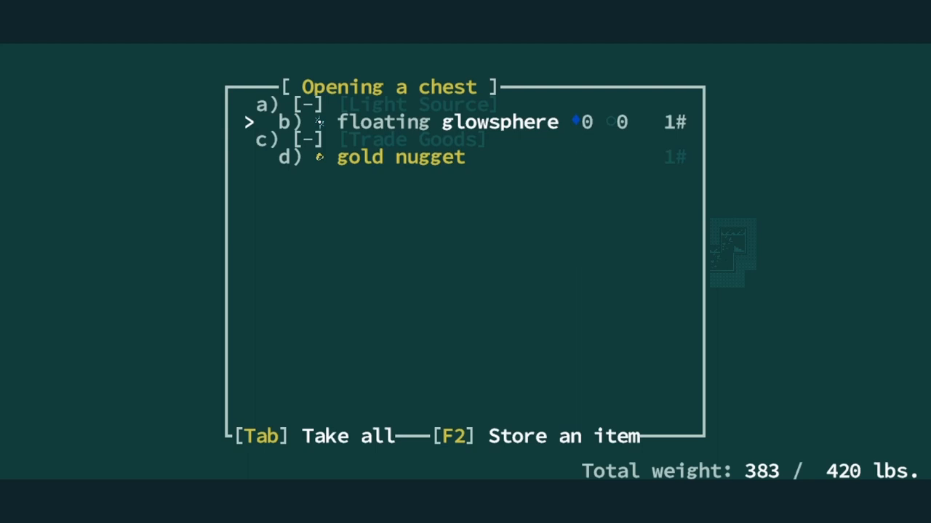
key("Tab")
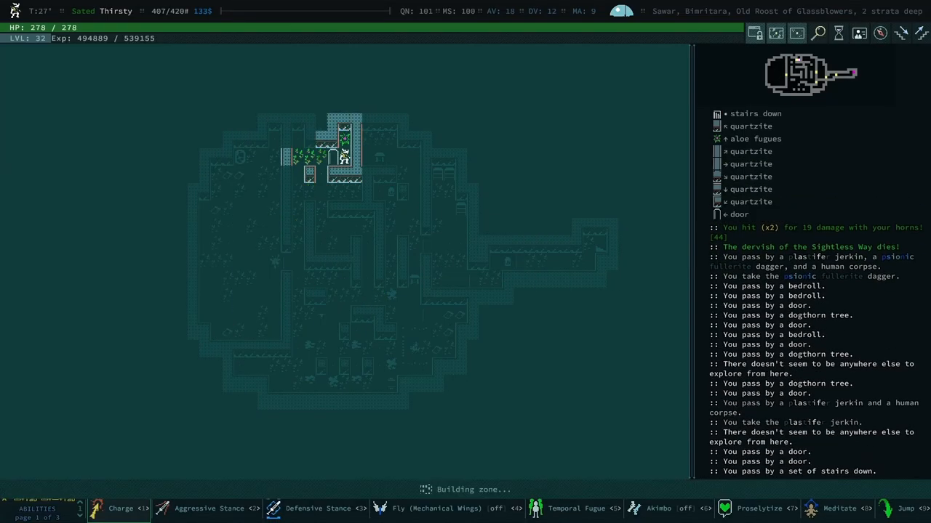
- Descend a stratum and bring up the tinkering mods available for the jerkin
key(">")
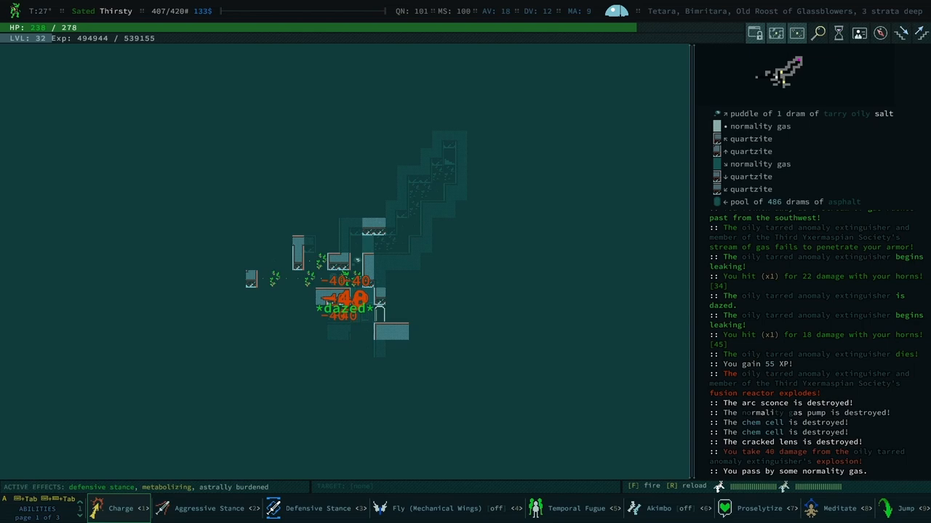
key("c")
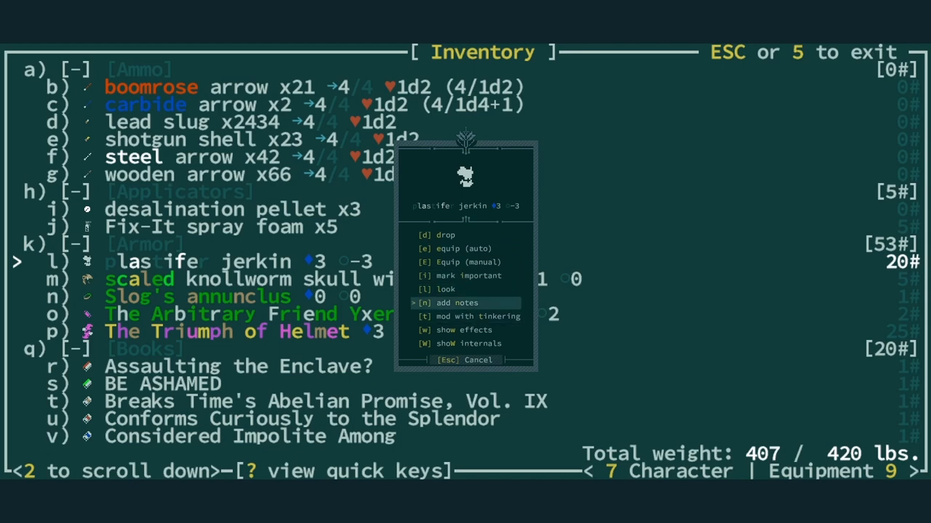
left_click(477, 317)
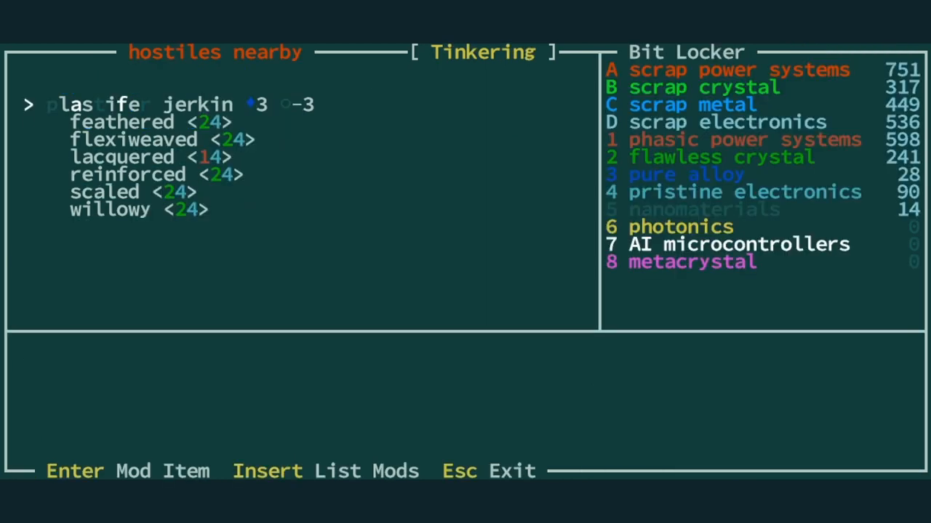
key("Down")
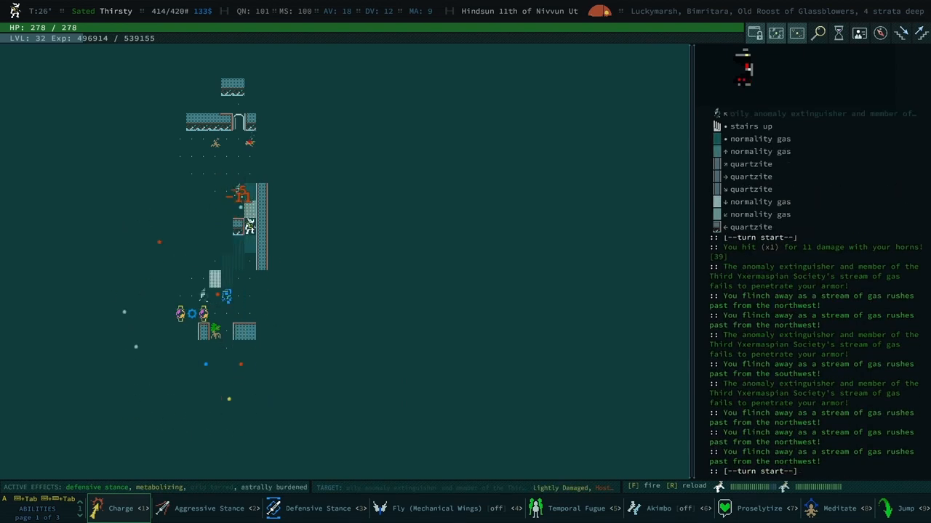
- Keep attacking the anomaly extinguisher through its missile barrage
left_click(119, 509)
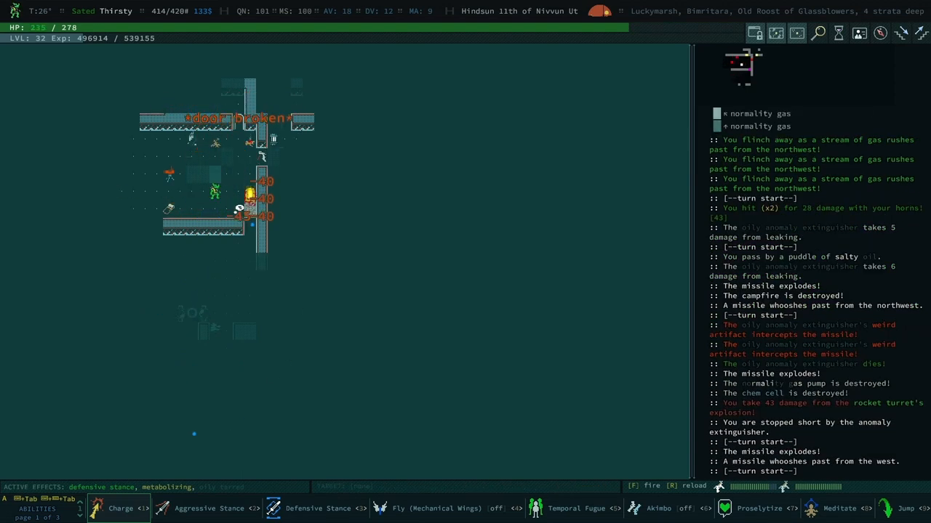
left_click(120, 509)
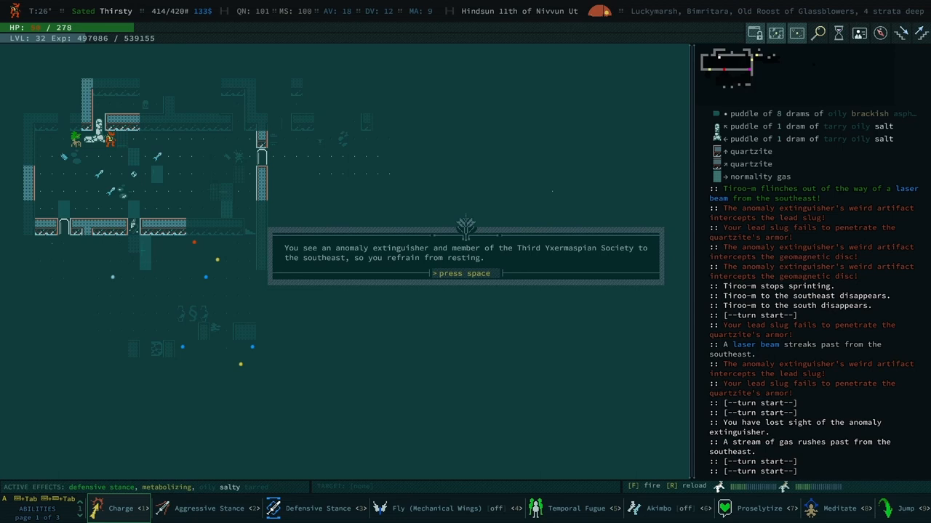
- Dismiss the can't-rest warning and reload to keep fighting the laser turret tinker
key("space")
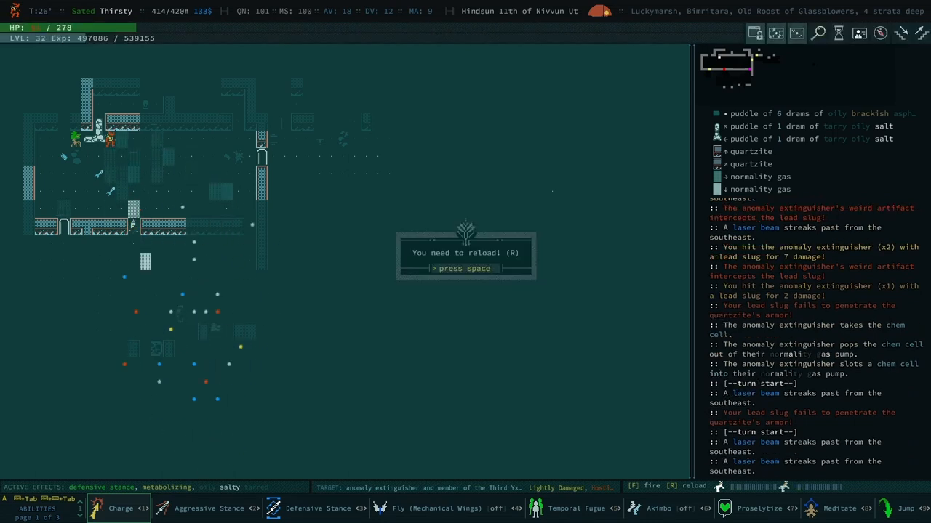
key("r")
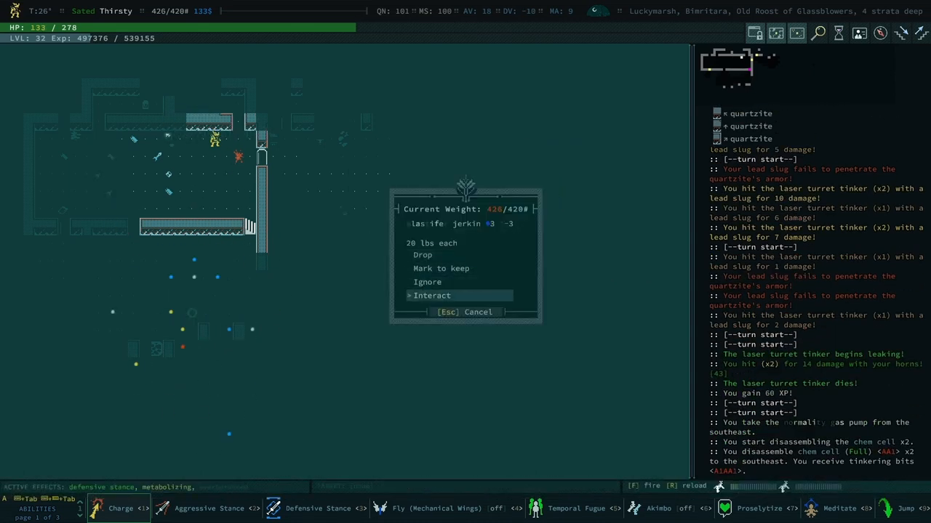
- Drop the jerkin to get back under the carry limit
left_click(430, 295)
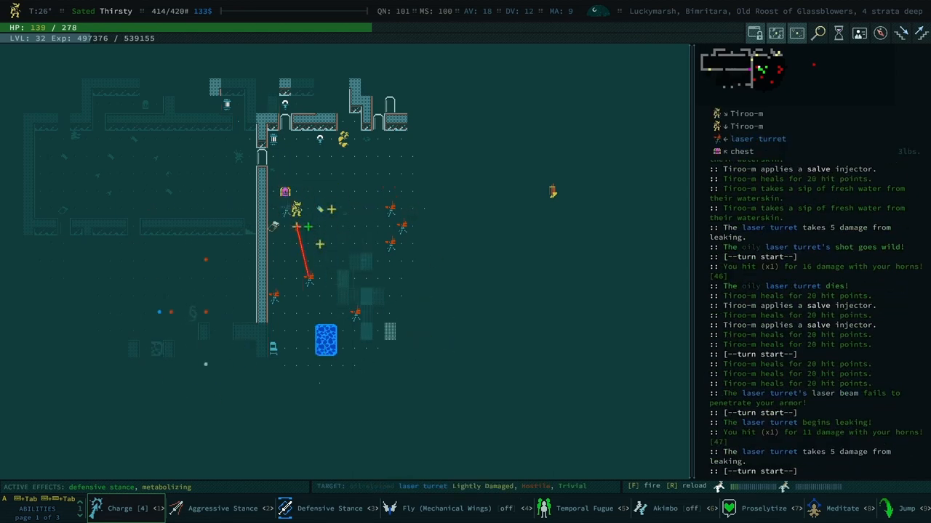
- Open the nearby chest holding The Flame of Six-Sided clasp
key("g")
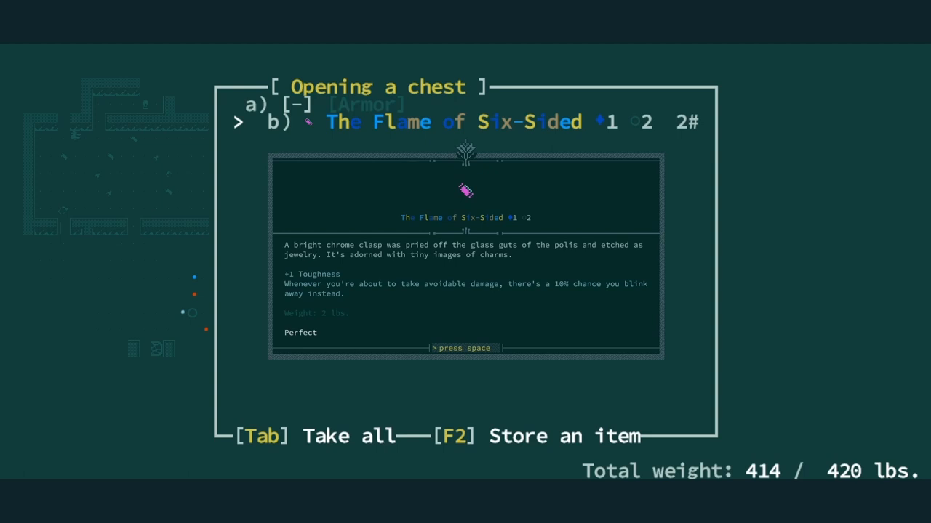
key("space")
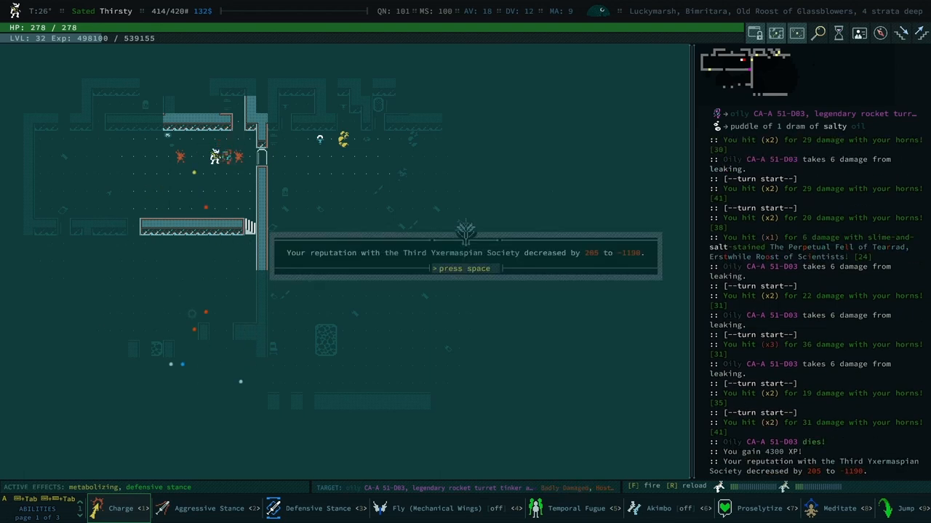
- Dismiss the reputation loss notice before looting the remains
key("space")
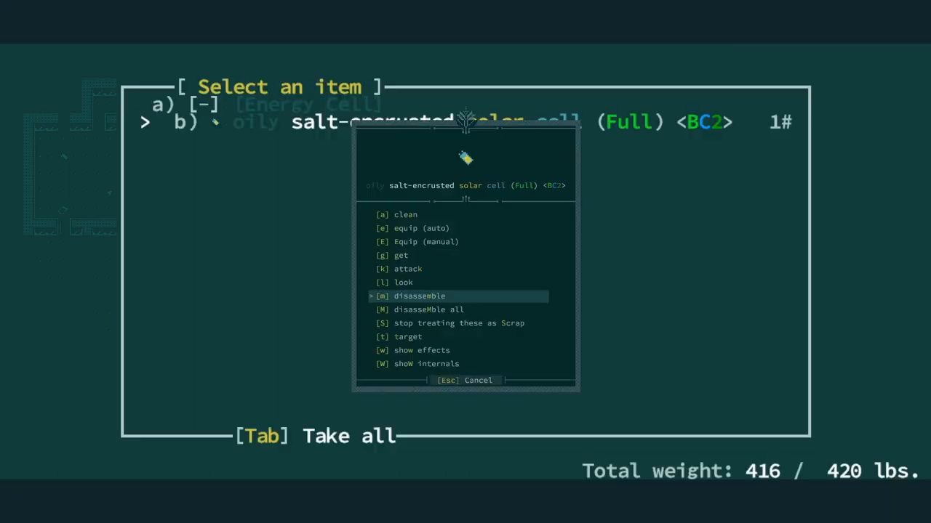
- Disassemble the salt-encrusted solar cell and all the full chem cells into bits
left_click(418, 297)
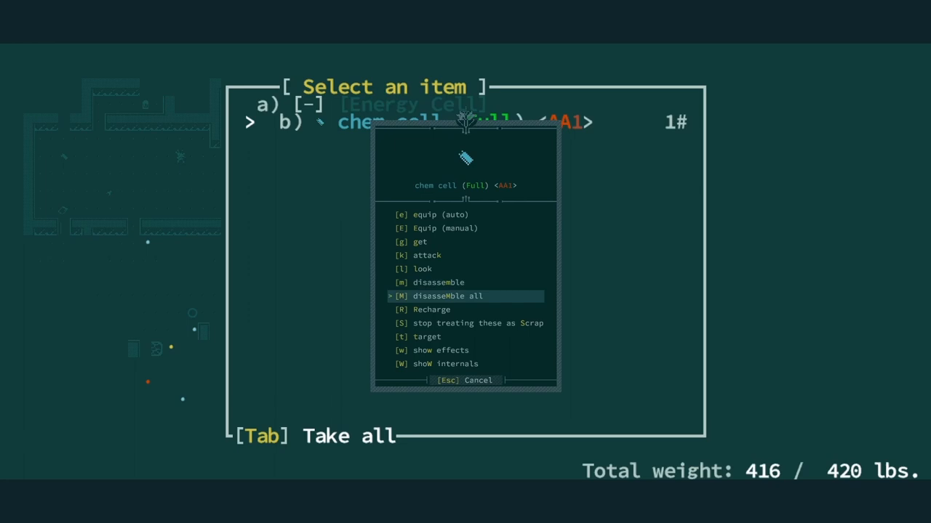
left_click(448, 296)
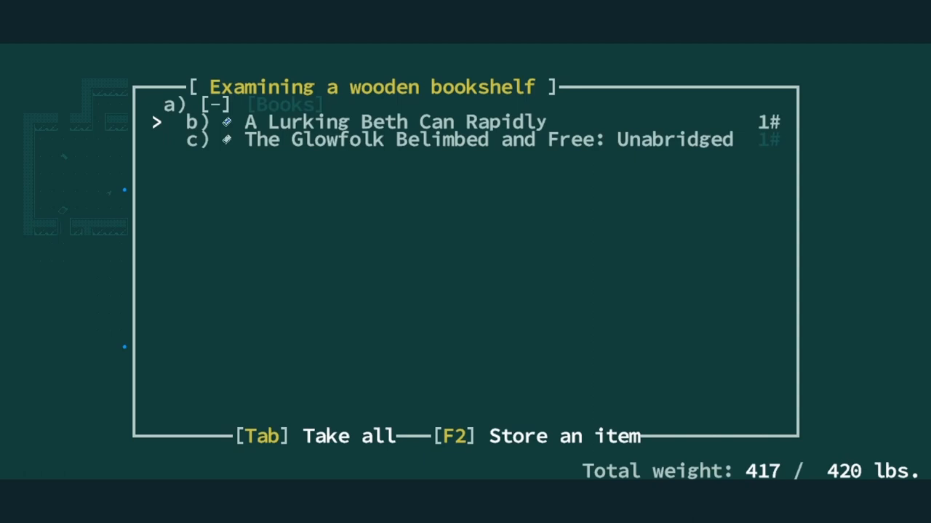
- Leave the wooden bookshelf without taking any books
key("Tab")
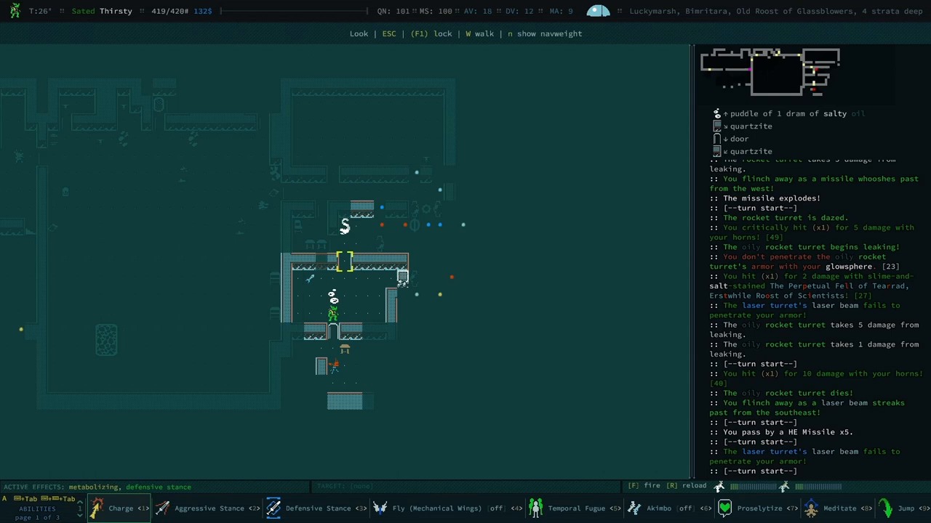
mouse_move(347, 225)
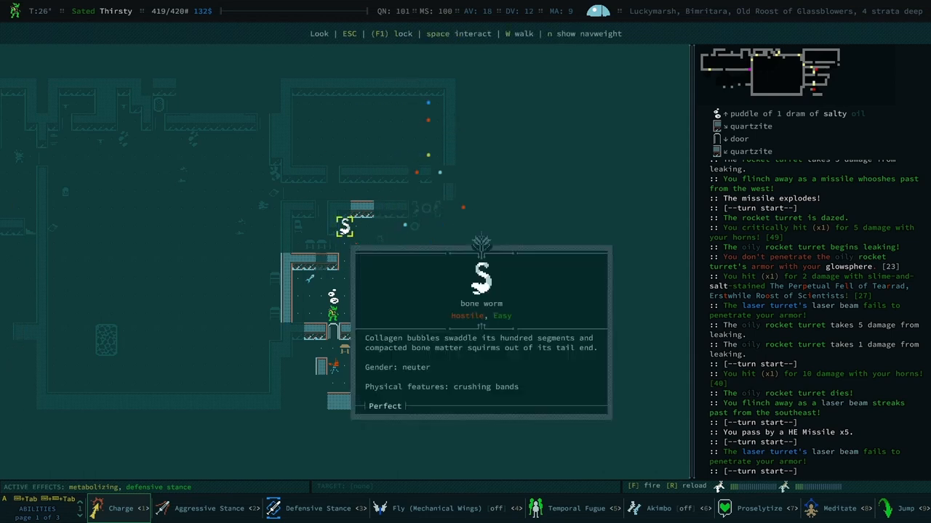
- Dismiss the bone worm description before smashing through the compacted bone
key("Escape")
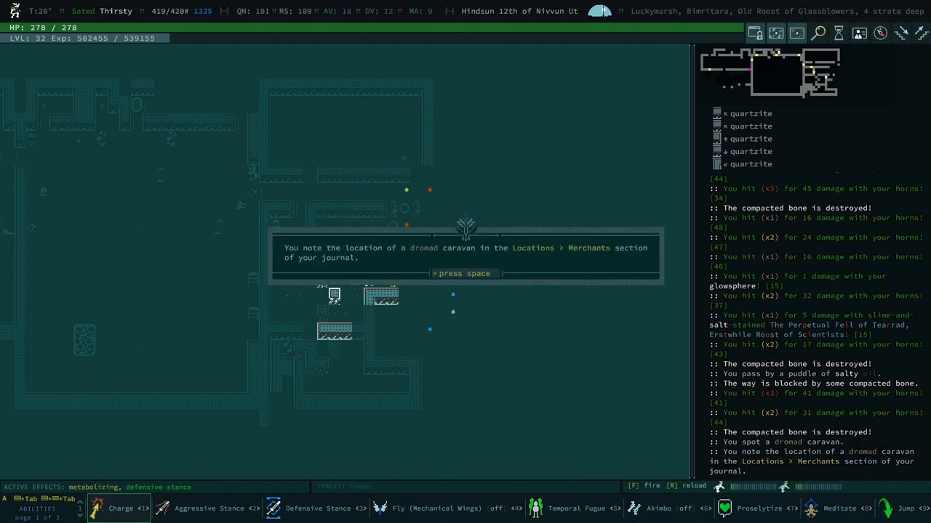
- Dismiss the dromad caravan notice before heading to the quantum rippler
key("space")
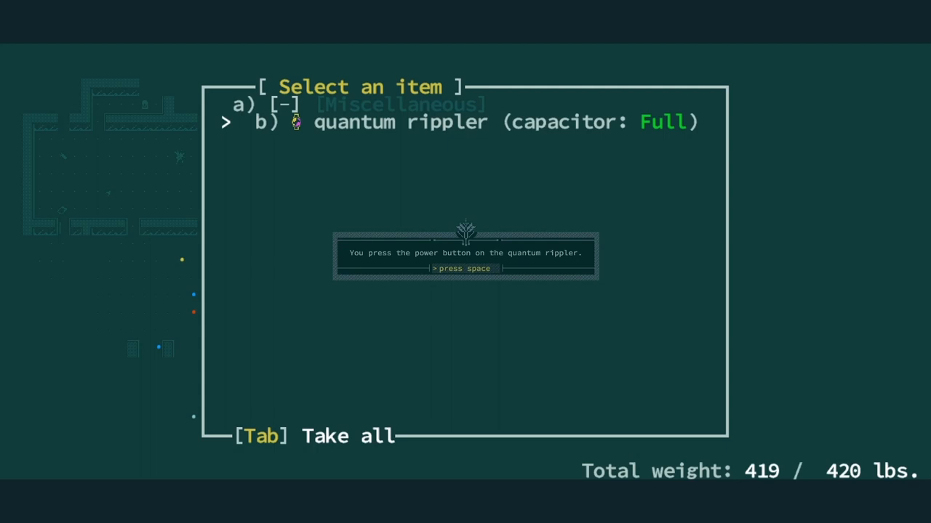
- Power the quantum rippler back off via its security-card prompts, then tunnel east into the quartzite
key("space")
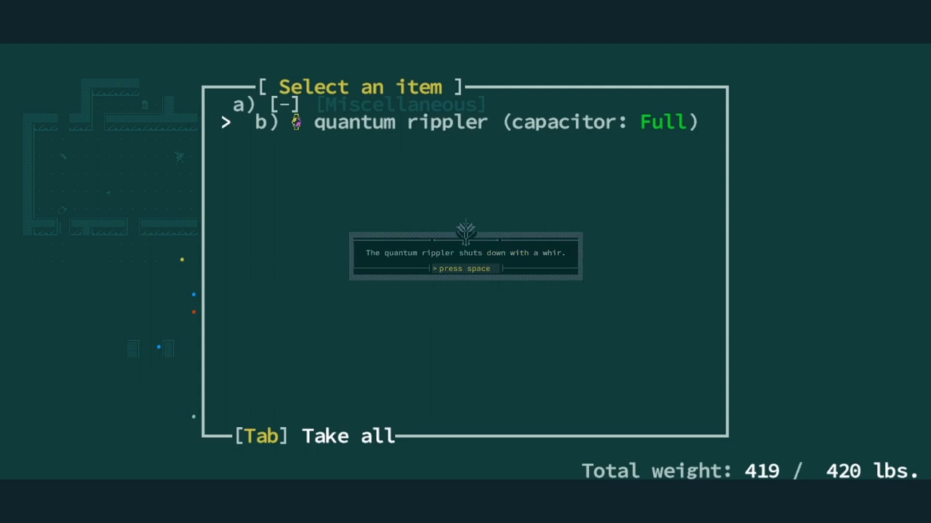
key("space")
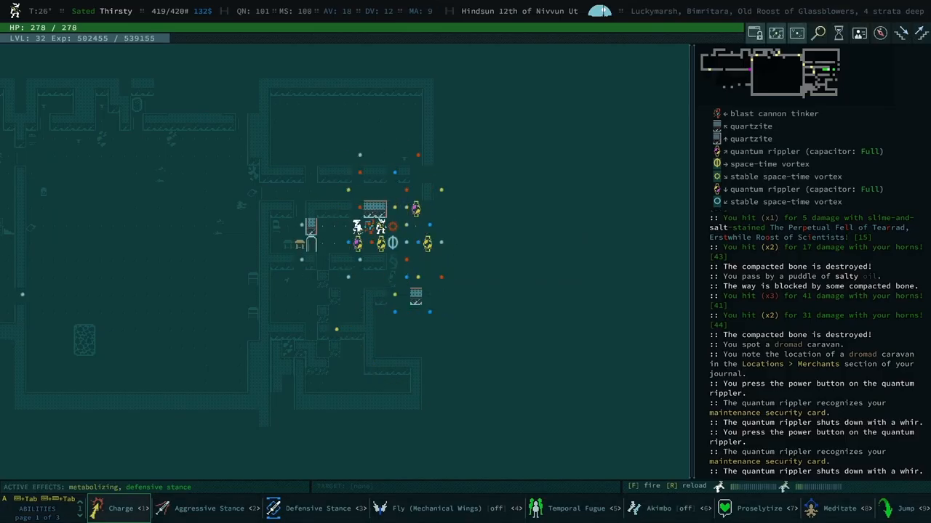
key("g")
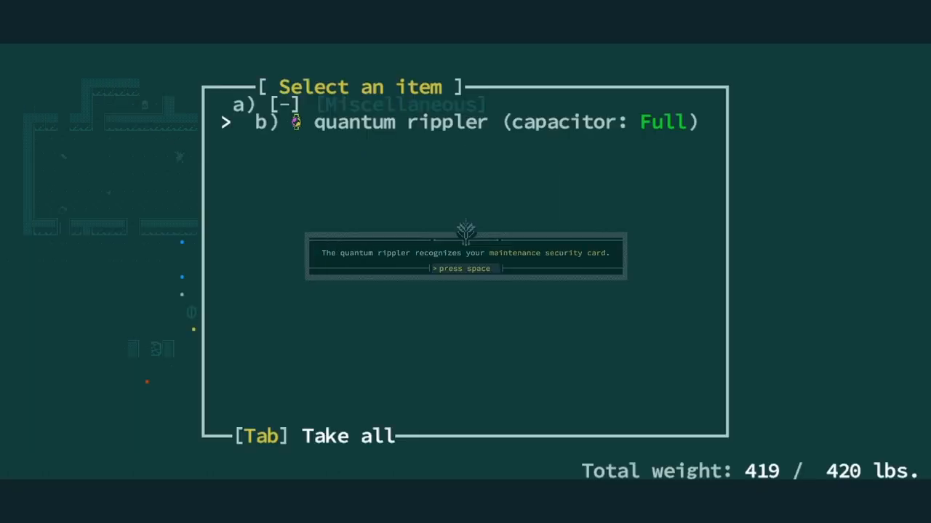
key("space")
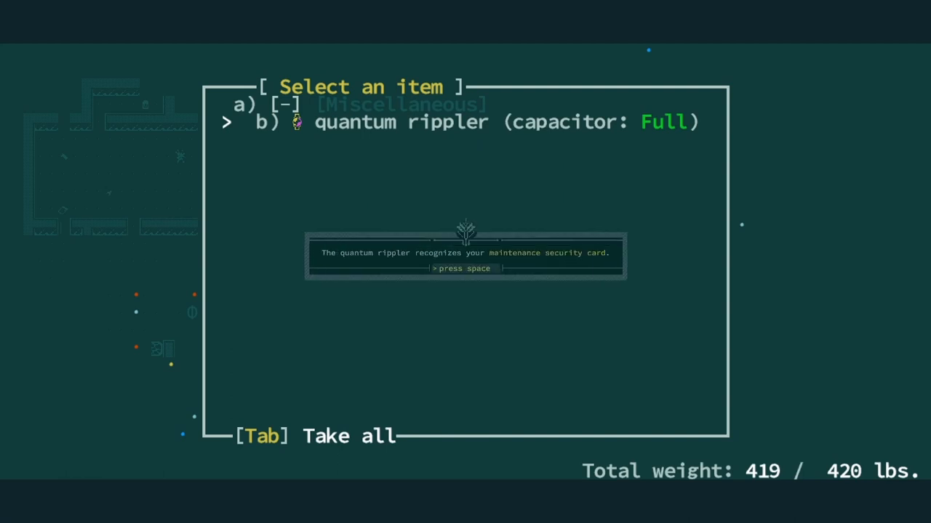
key("space")
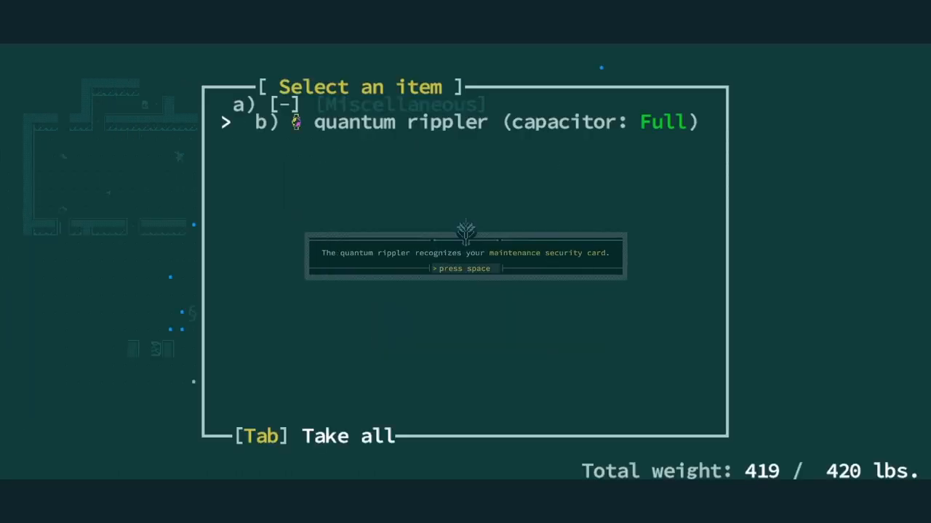
key("space")
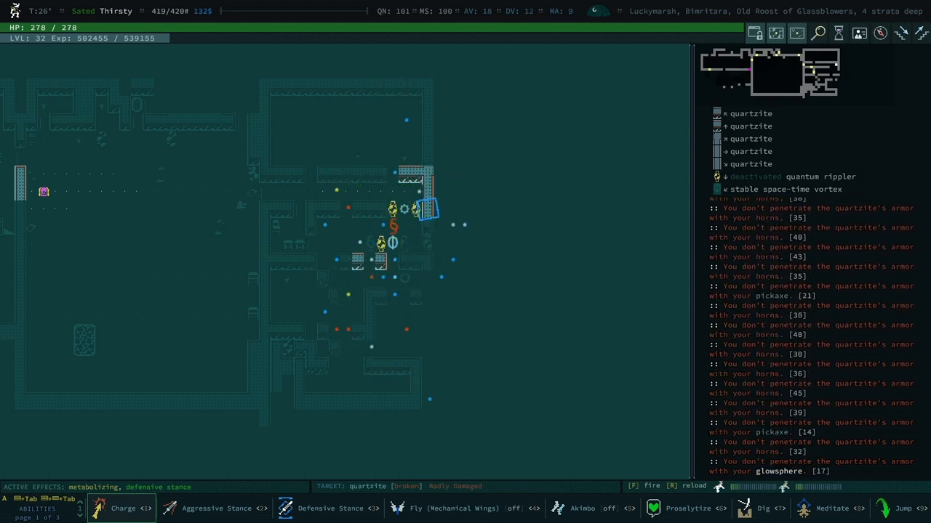
key("e")
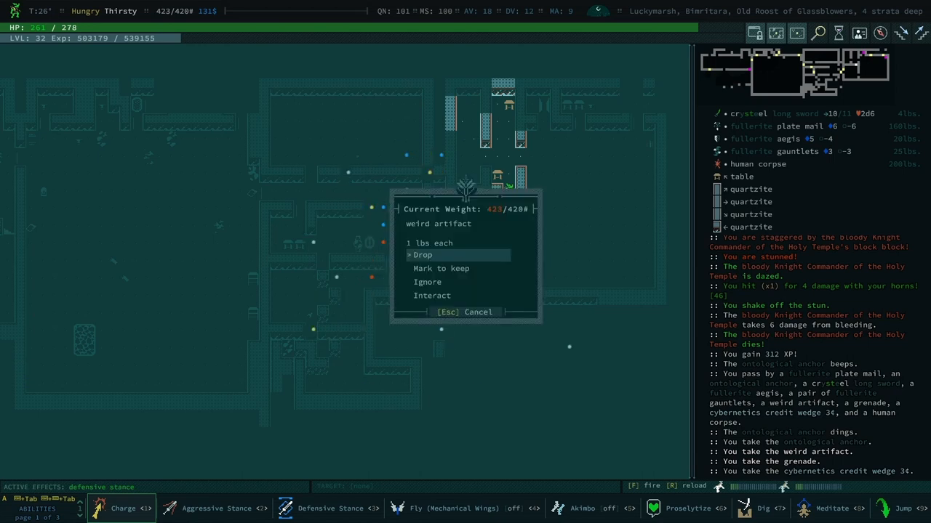
- Disassemble the thermal grenade and the airfoil grenade into tinkering bits
left_click(432, 295)
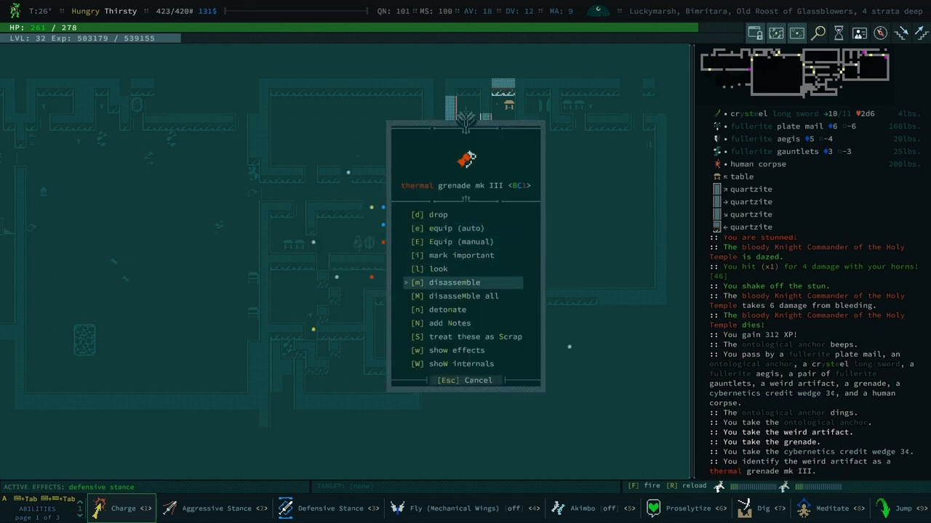
left_click(454, 282)
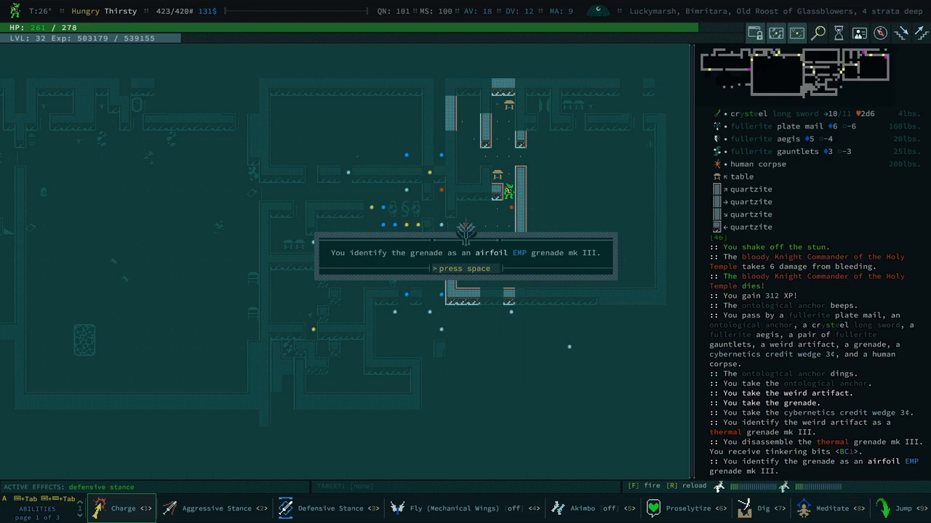
key("space")
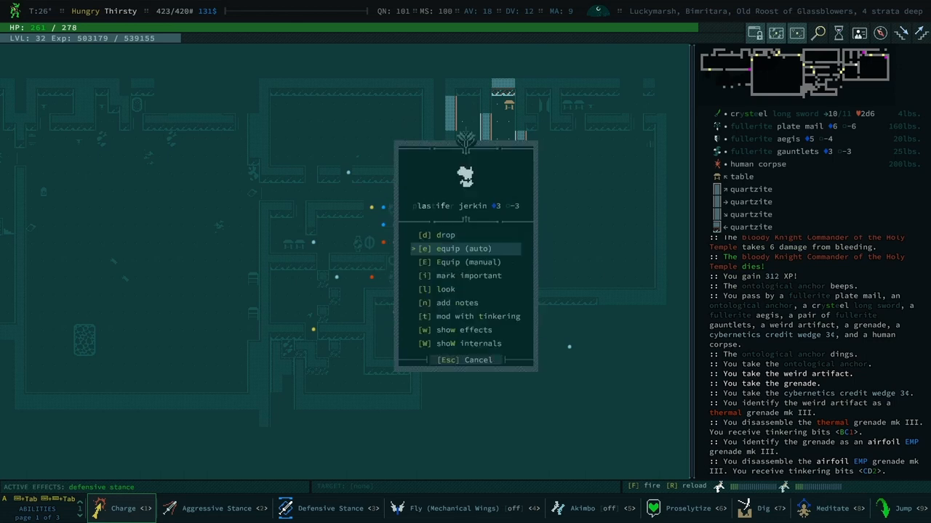
left_click(477, 317)
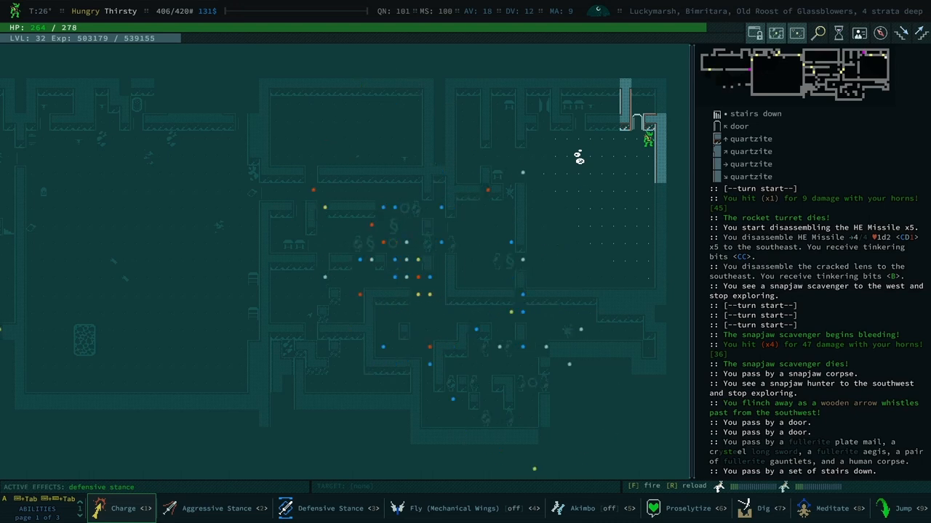
- Take the stairs down toward the chest holding the weird artifact
key(">")
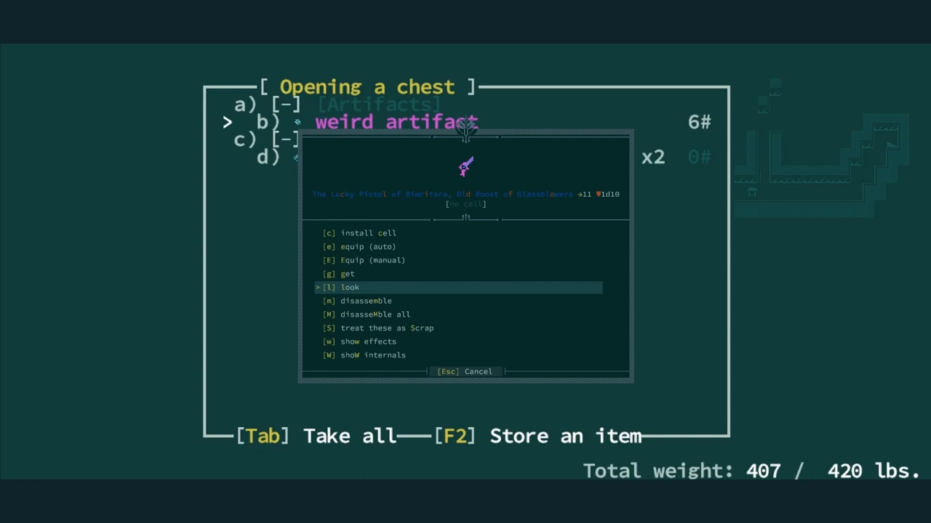
- Read the weird artifact's description, revealing it as a legendary pistol
left_click(349, 288)
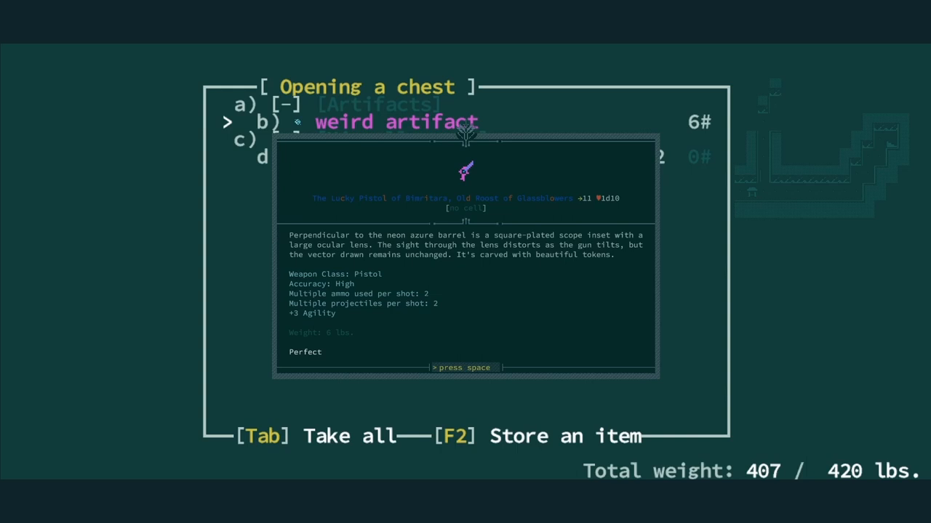
key("space")
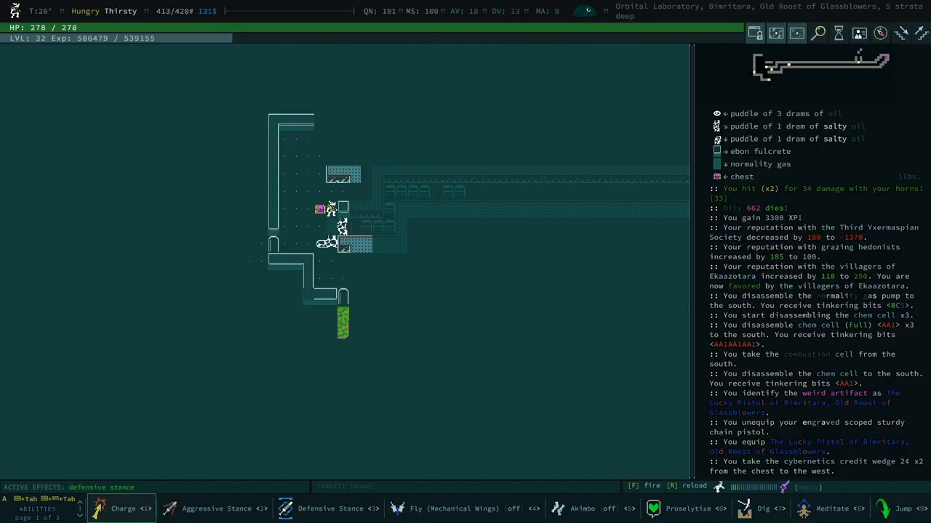
- Load a thermoelectric cell into the Lucky Pistol from the equipment screen and return to the map
key("i")
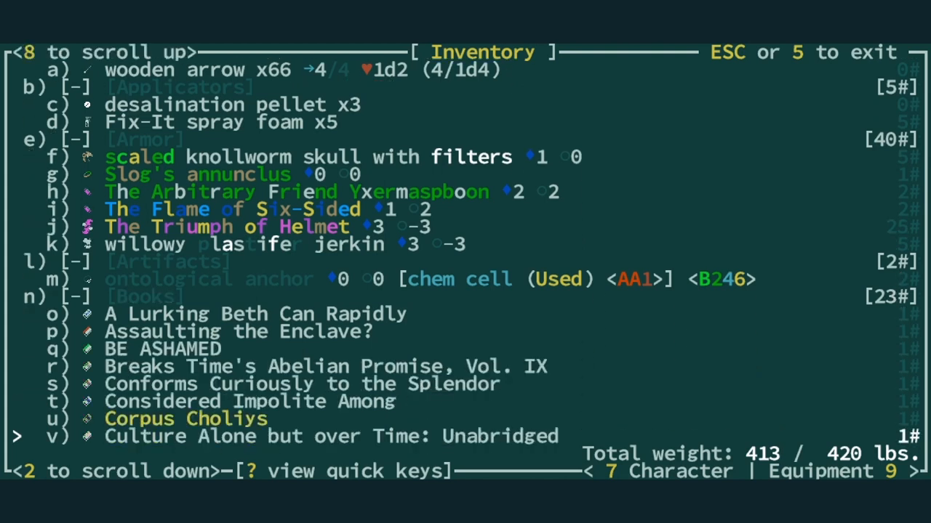
scroll("down", 3)
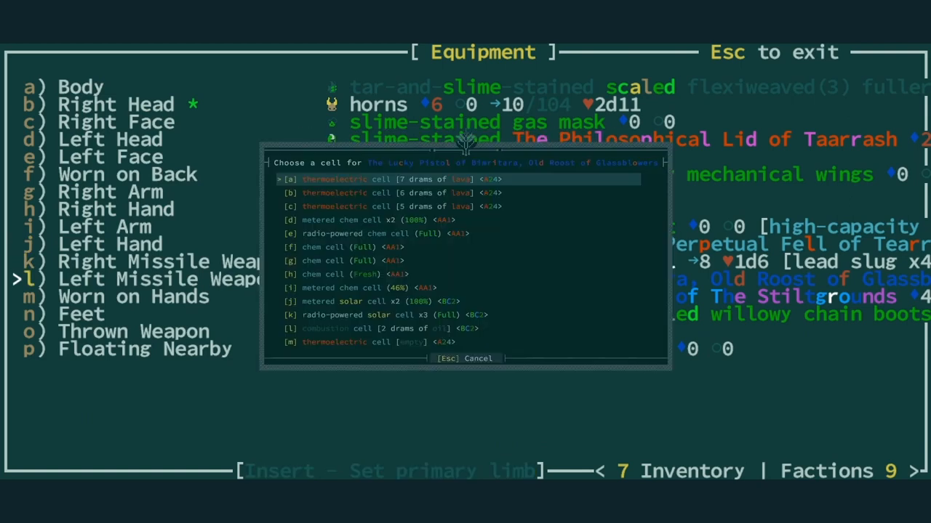
left_click(458, 233)
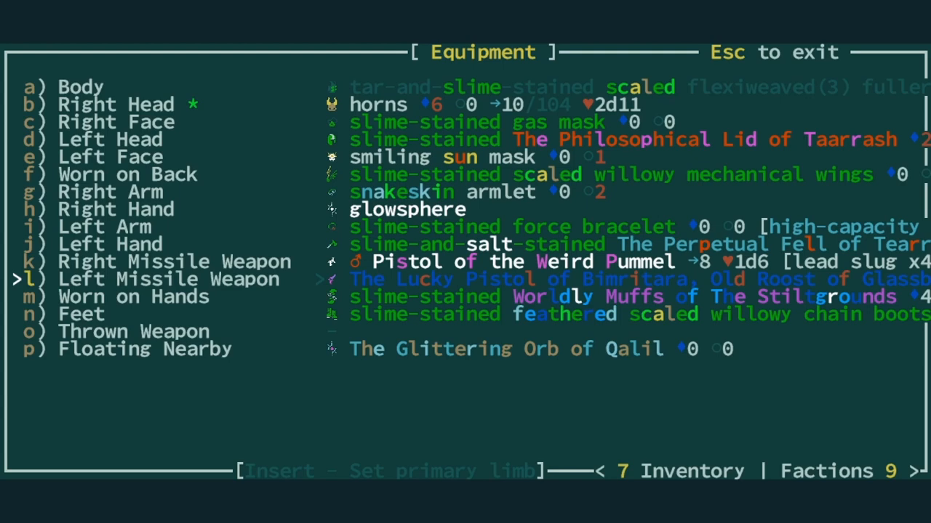
key("Escape")
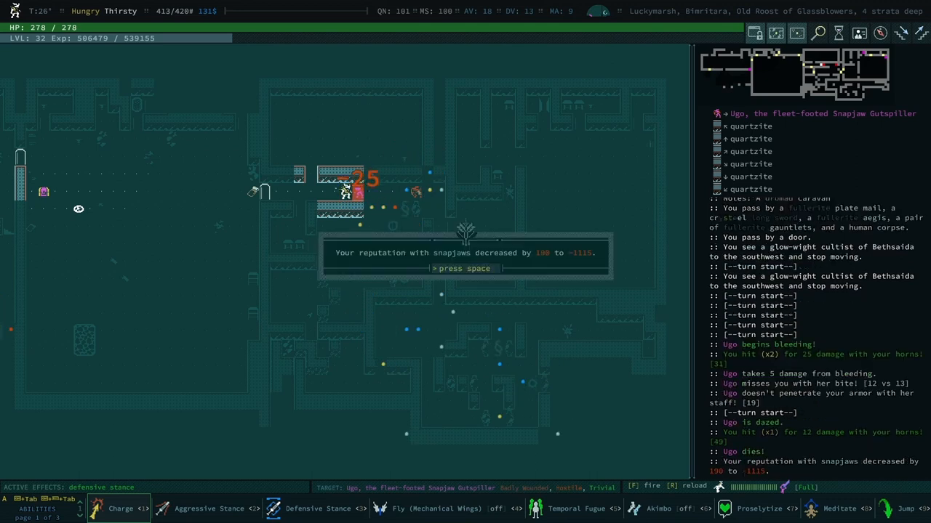
- Dismiss the snapjaw reputation notice and the meal message after eating at the campfire
key("space")
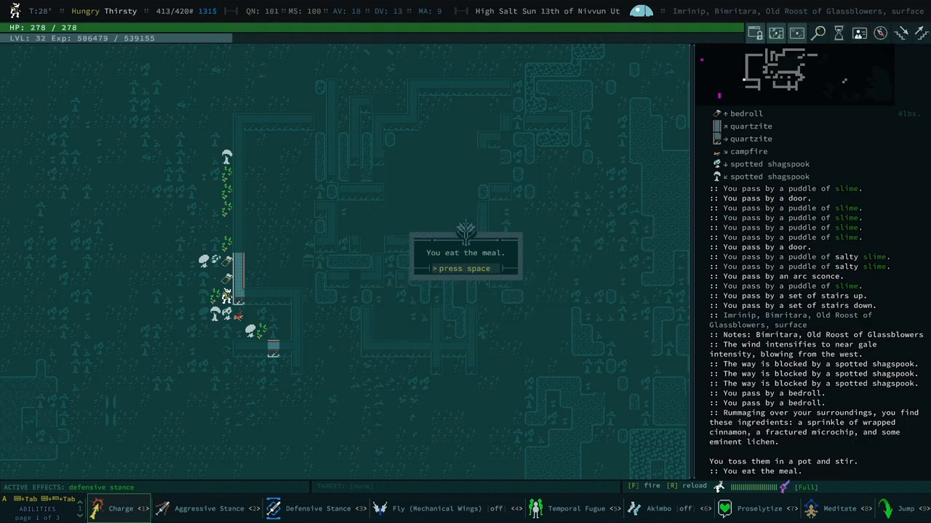
key("space")
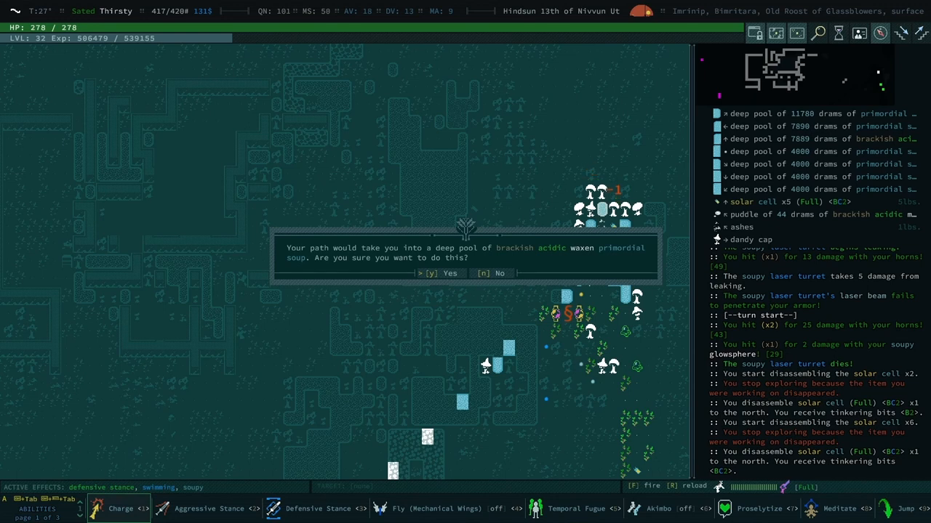
- Wade into the primordial soup and travel east through the Rainbow Wood to Pax Klanq
key("y")
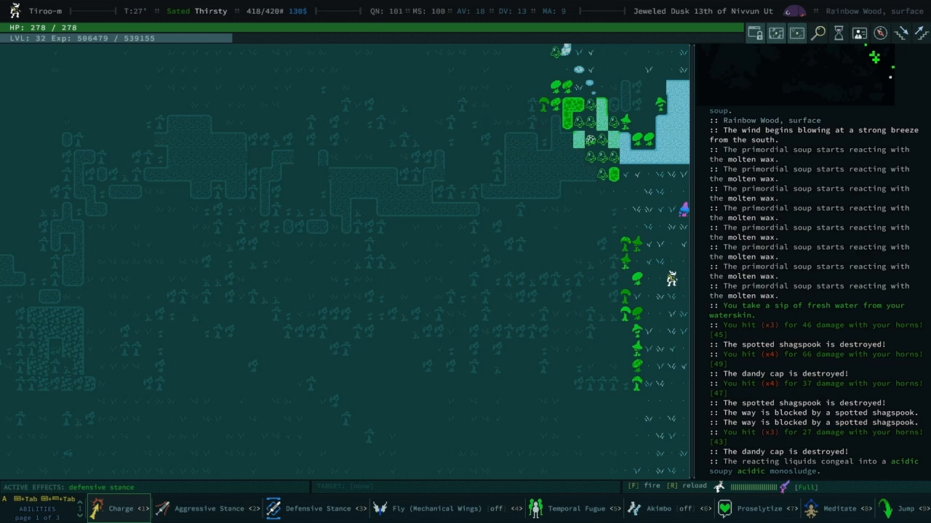
key("l")
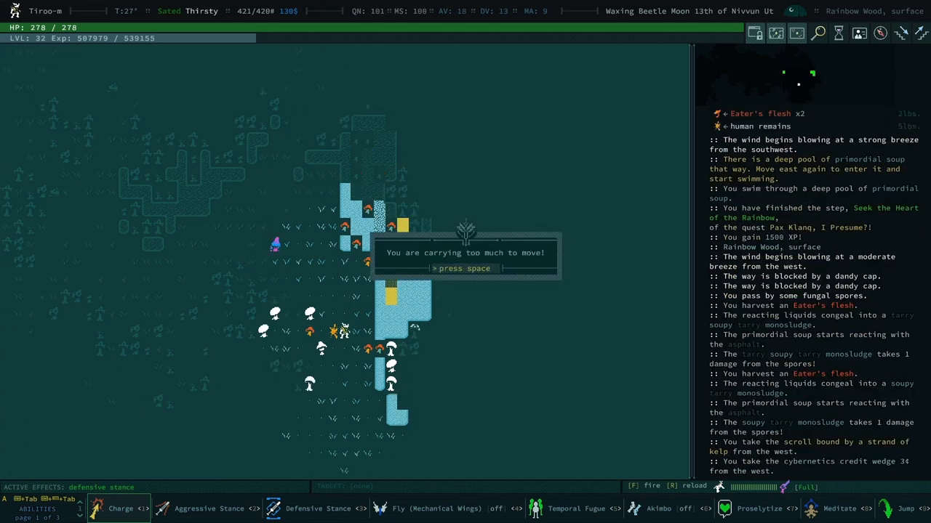
key("space")
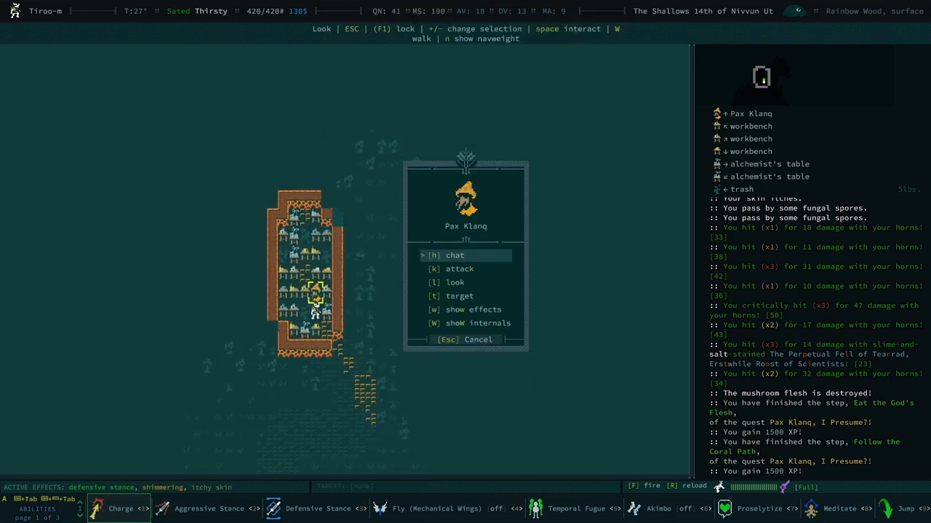
- Share Nacrescent's location with Pax Klanq and ask to be colonized as a friend to fungi
left_click(453, 256)
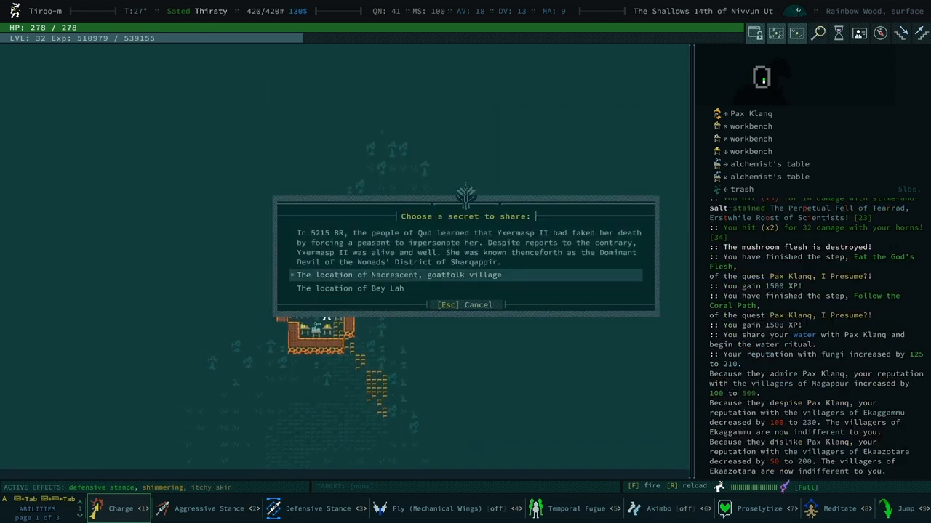
left_click(398, 275)
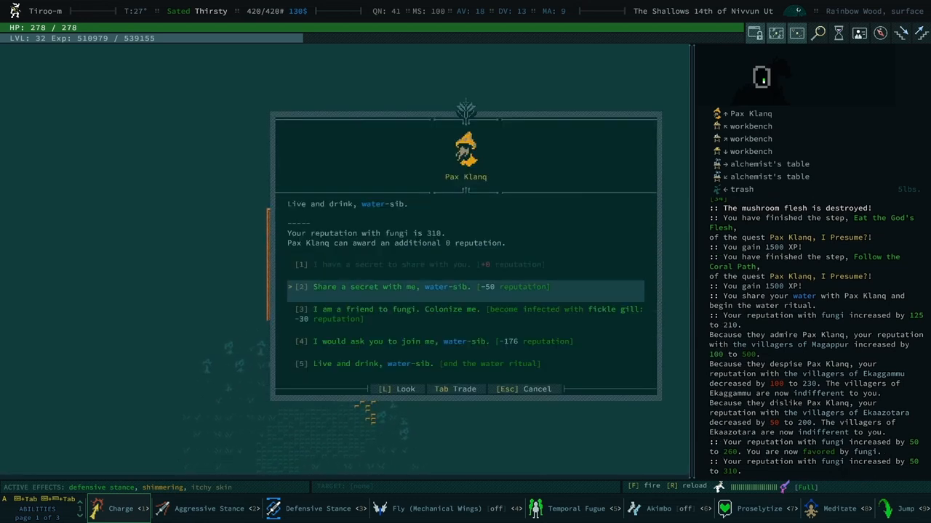
key("Down")
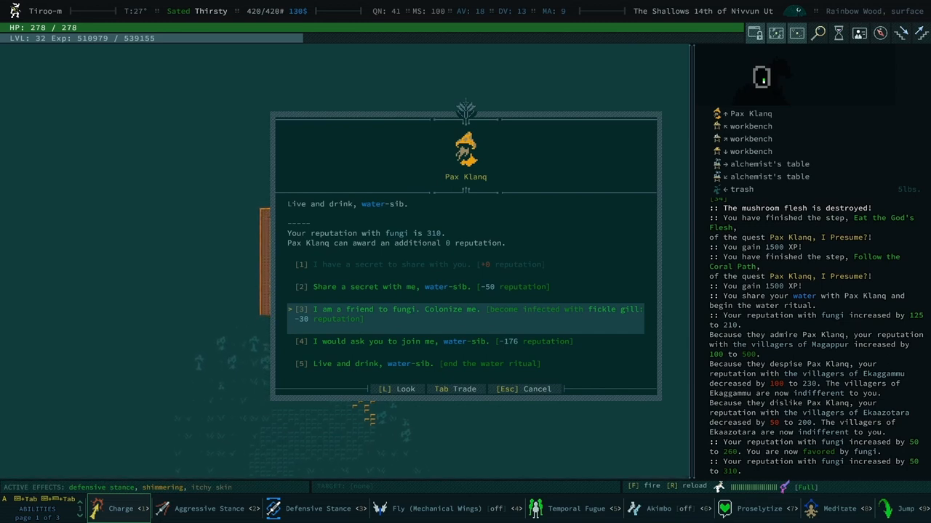
key("Down")
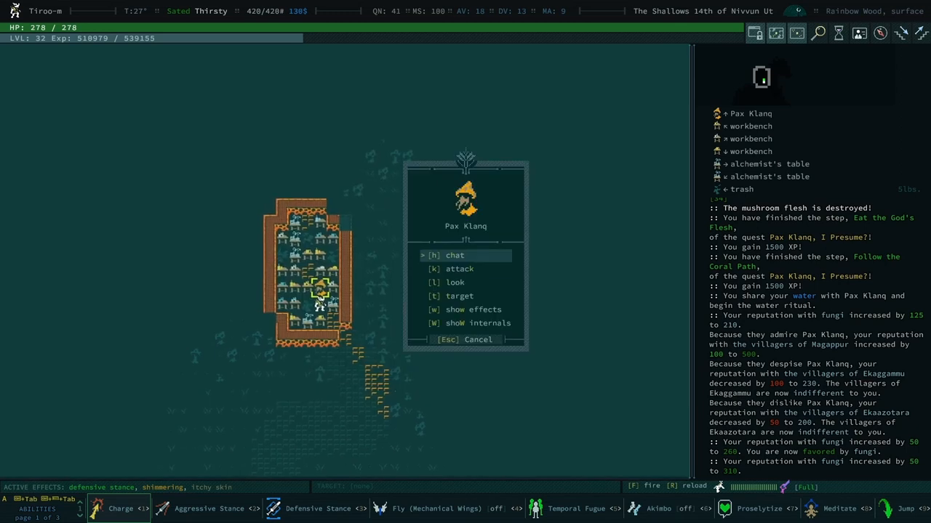
- Choose 'Fine. Puff away.' to contract Klanq, gaining Puff Spores and the spread-Klanq quest
left_click(453, 256)
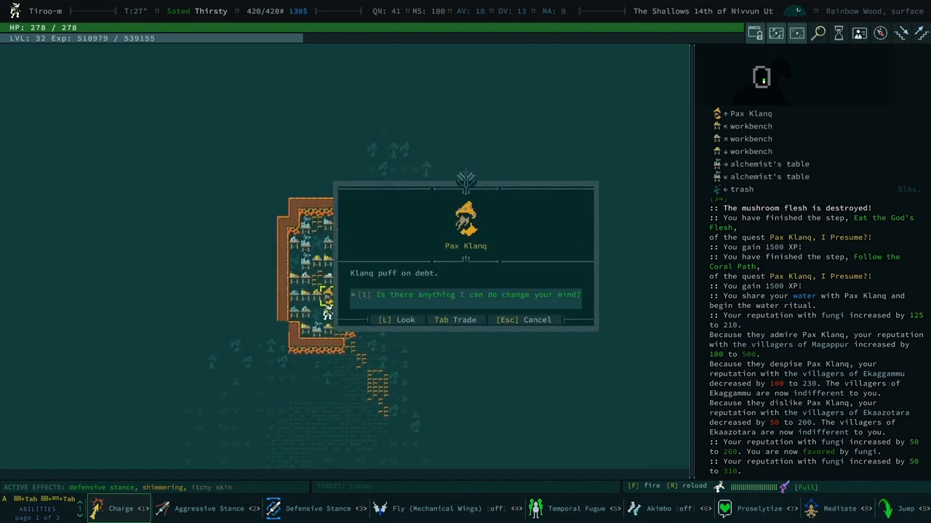
left_click(466, 293)
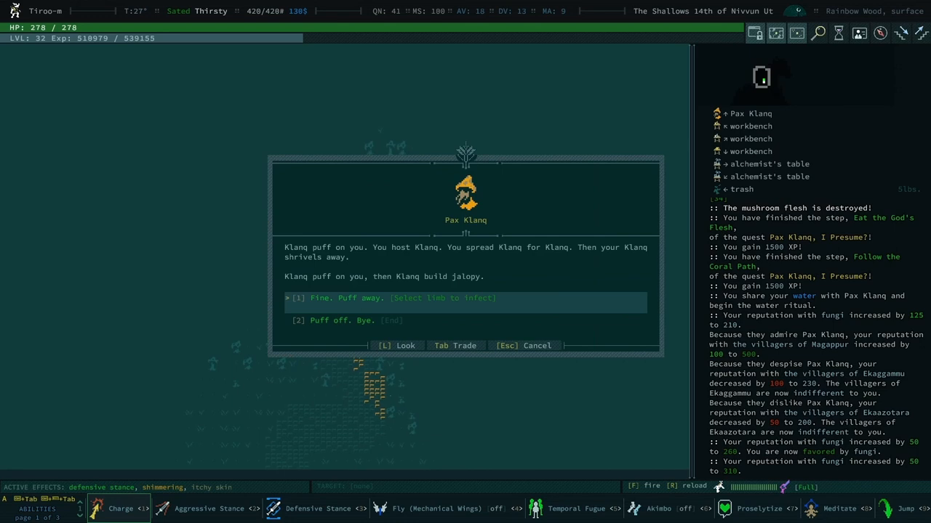
left_click(465, 298)
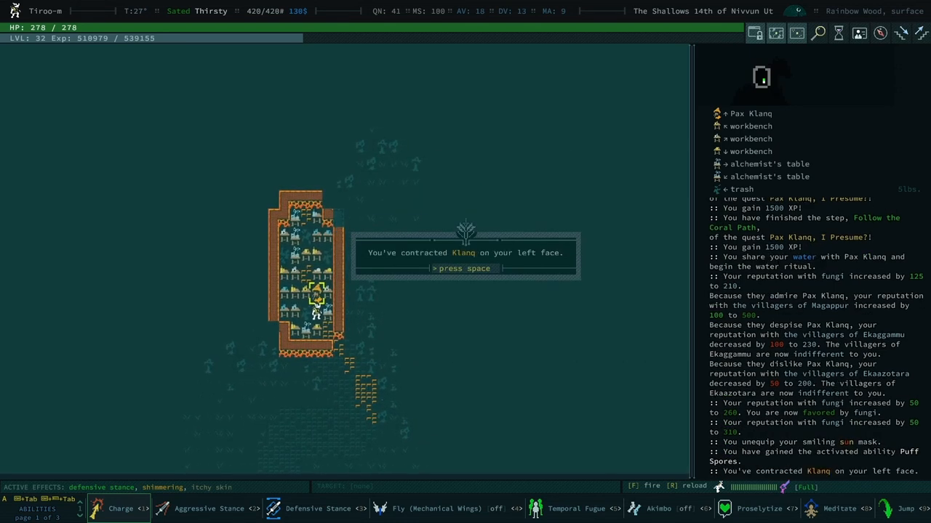
key("space")
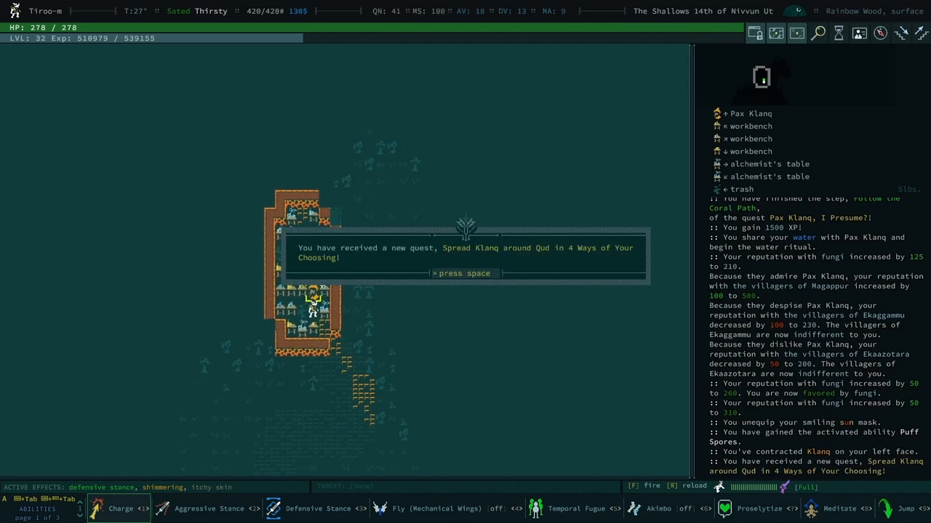
- Dismiss the new quest message before bringing up the tinkering build list
key("space")
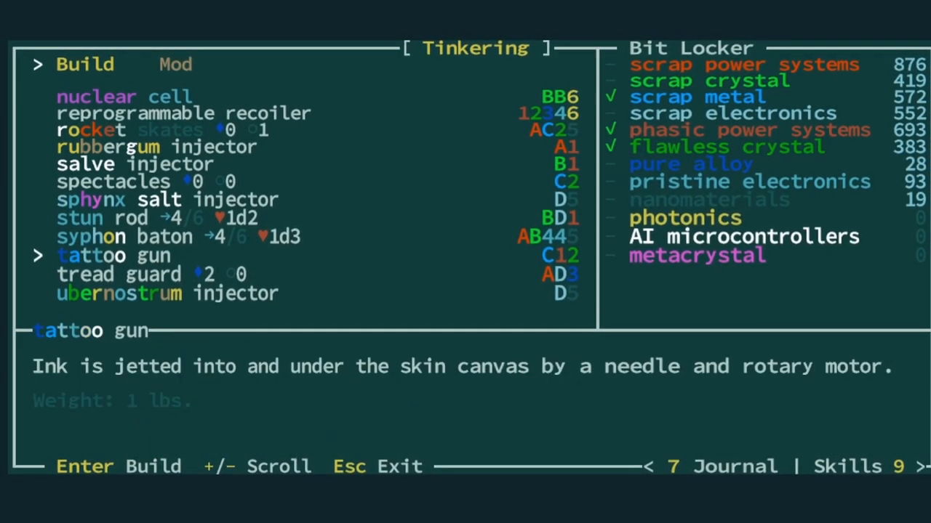
- Browse down the tinkering build recipes, then switch to the skills purchase screen
key("Down")
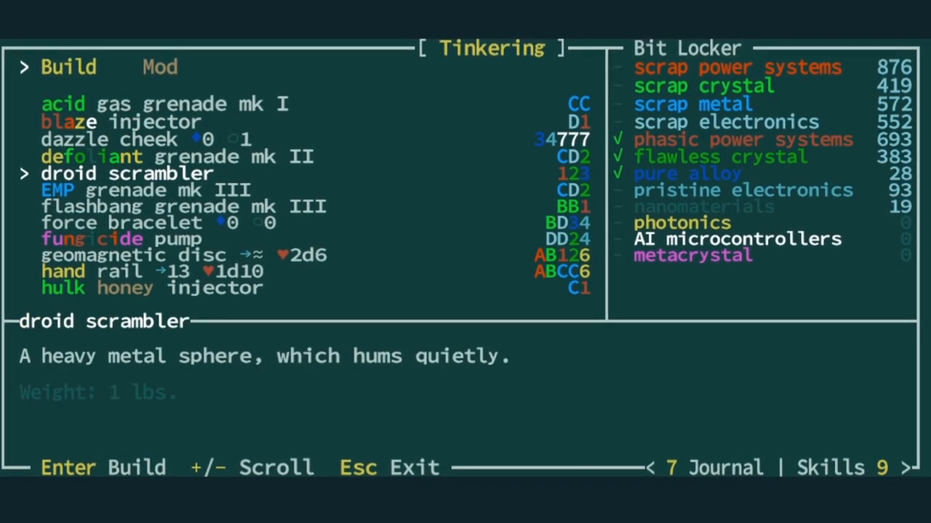
scroll("down", 3)
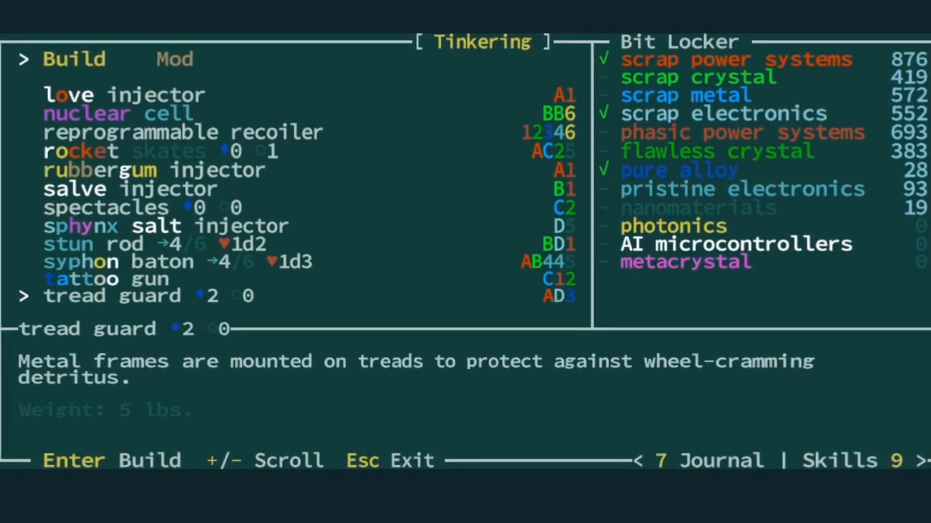
key("Down")
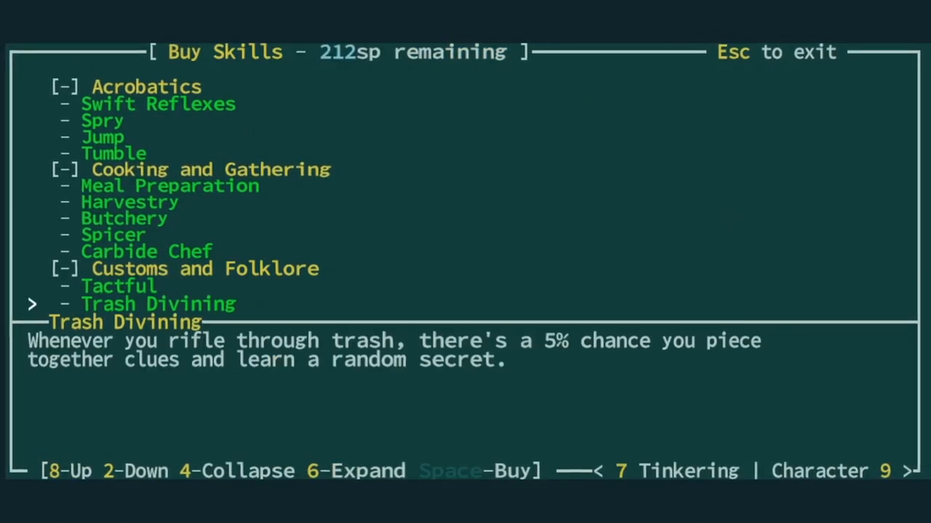
key("Escape")
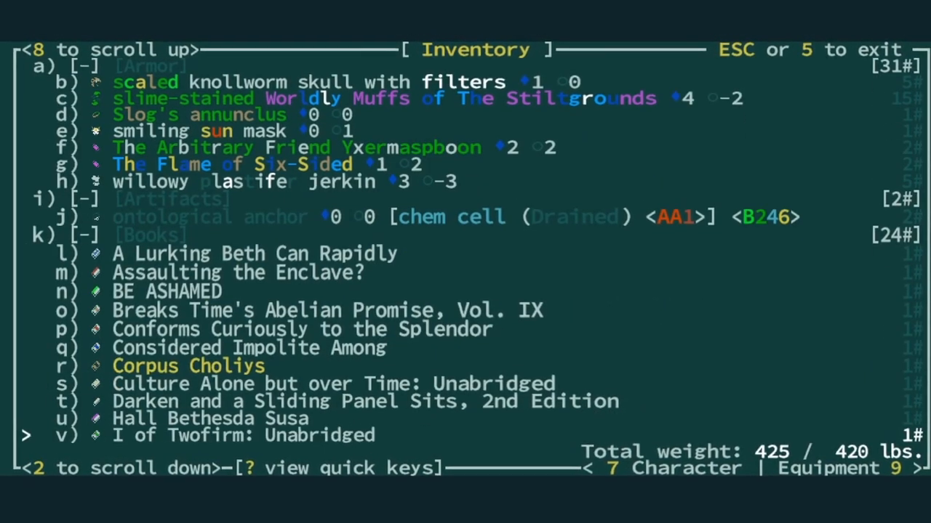
- Disassemble all three radio-powered solar cells into tinkering bits from the inventory
scroll("down", 3)
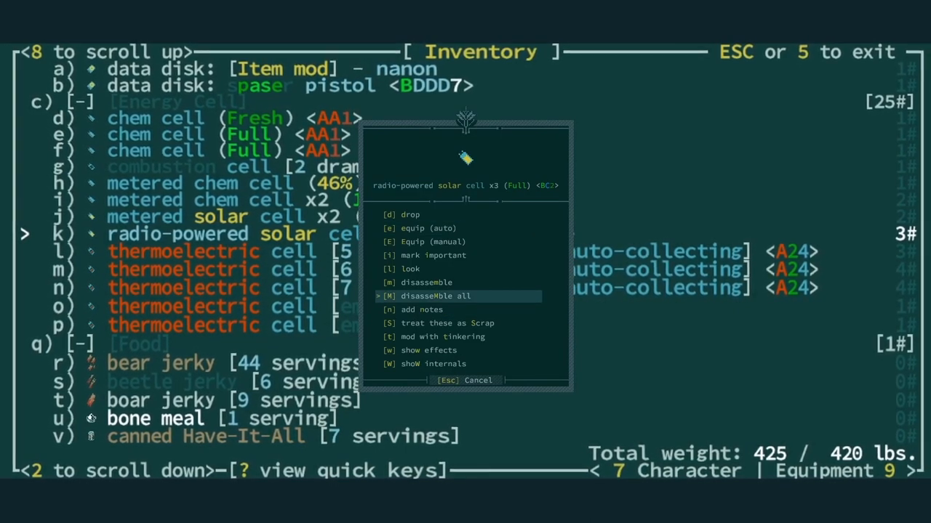
left_click(433, 296)
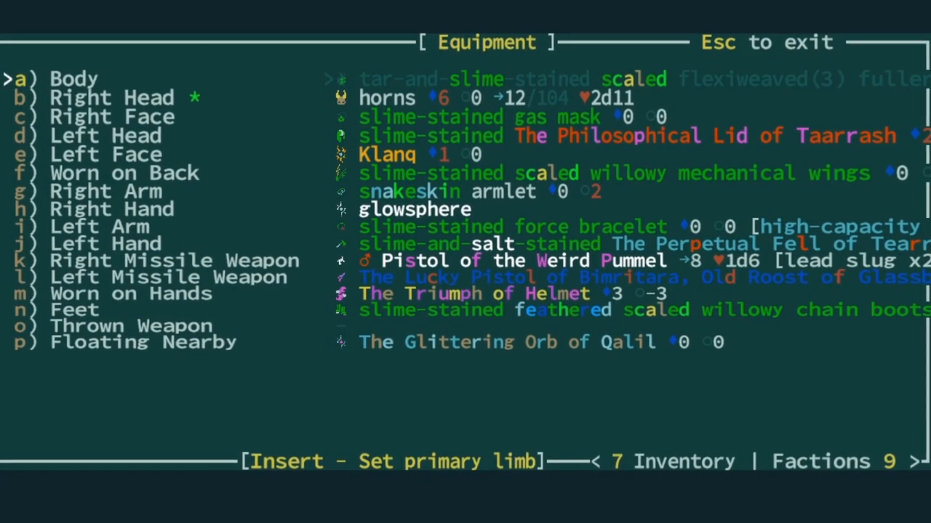
- Return to the map, use the Joppa recoiler from the inventory and acknowledge arriving in Joppa
key("Escape")
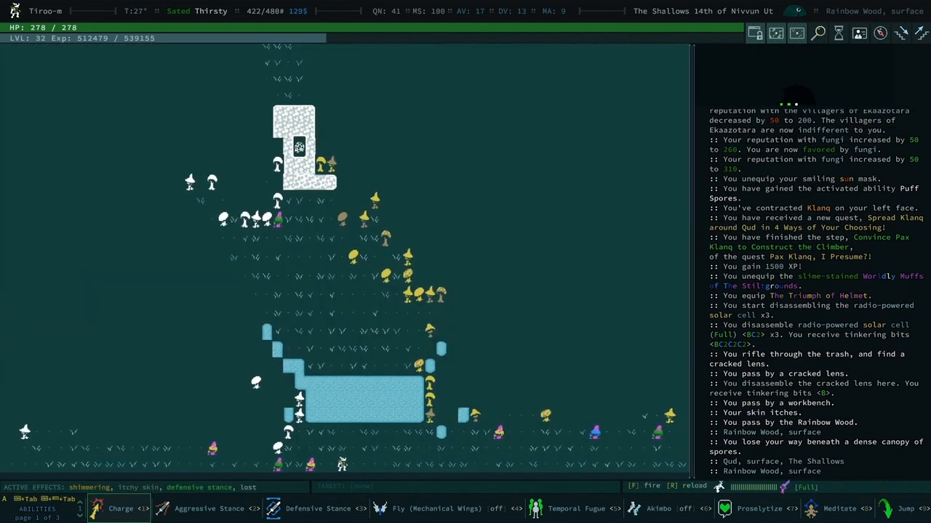
key("i")
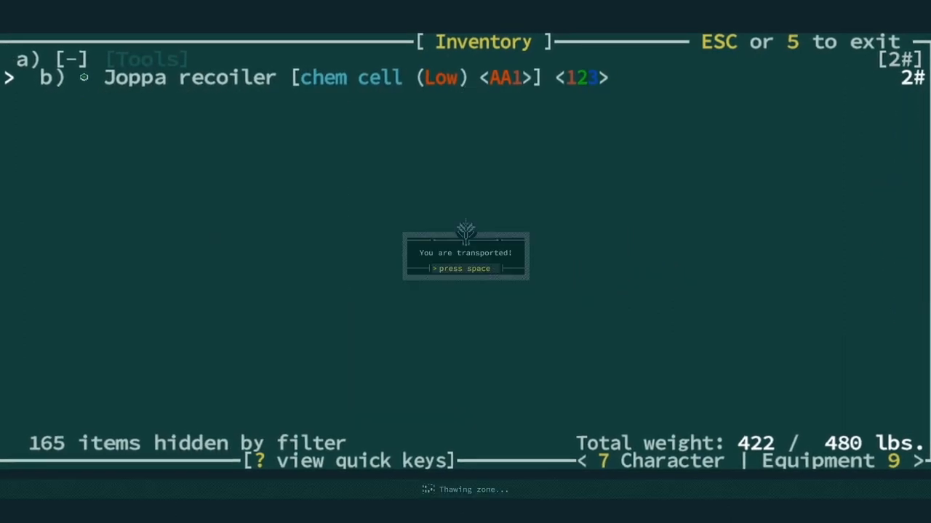
key("space")
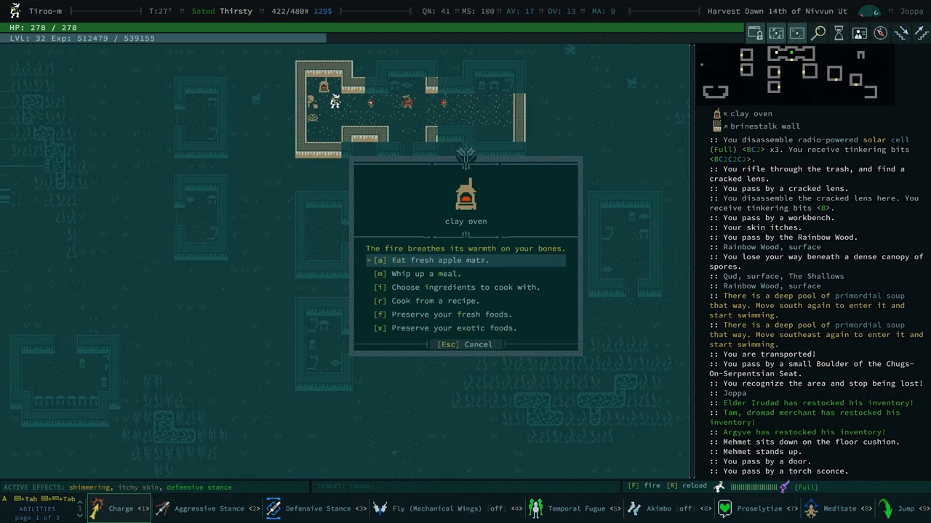
- Cook a meal from a recipe at Joppa's clay oven
key("Down")
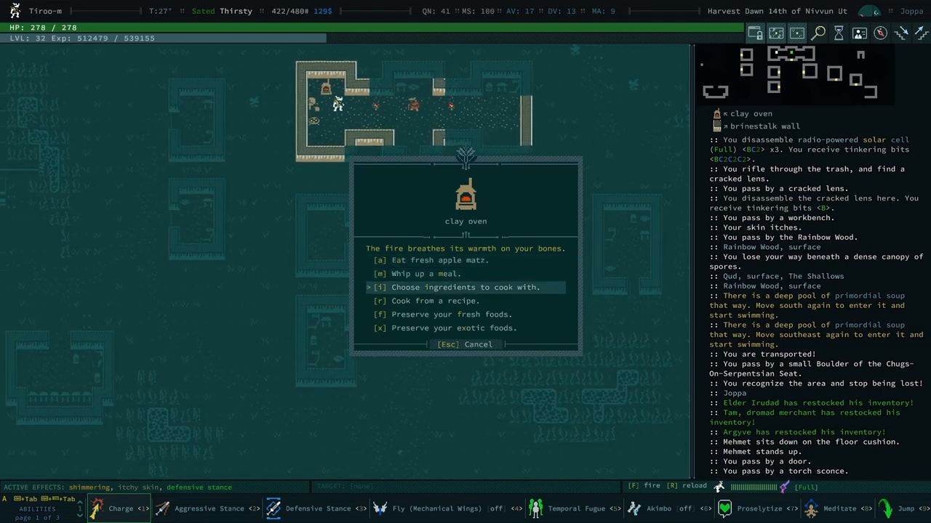
key("Down")
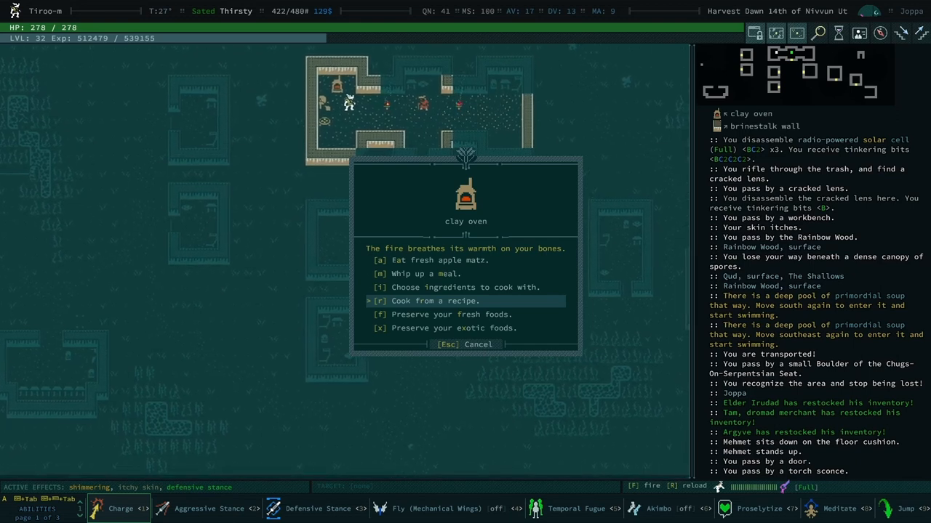
left_click(434, 300)
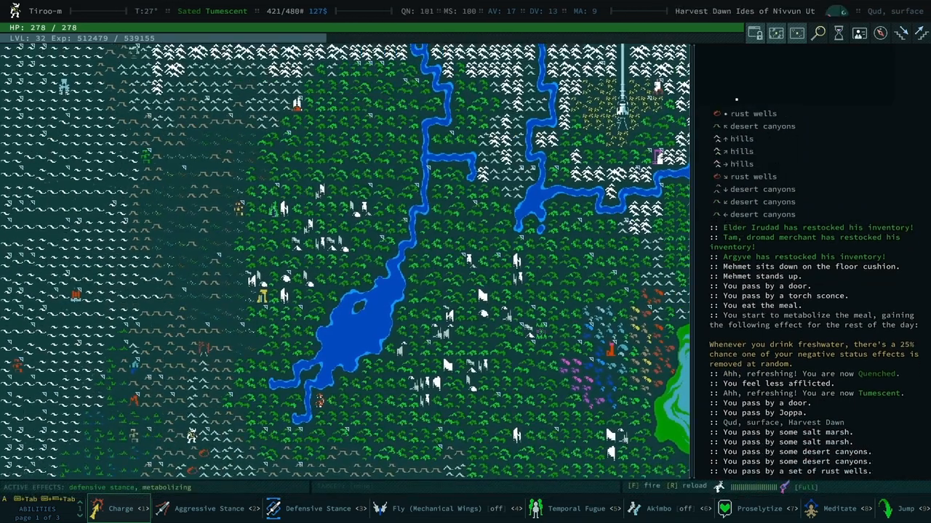
- Puff spores at the Rust Wells, acknowledge the Spread Klanq step completing, then check food in the inventory
type("sc")
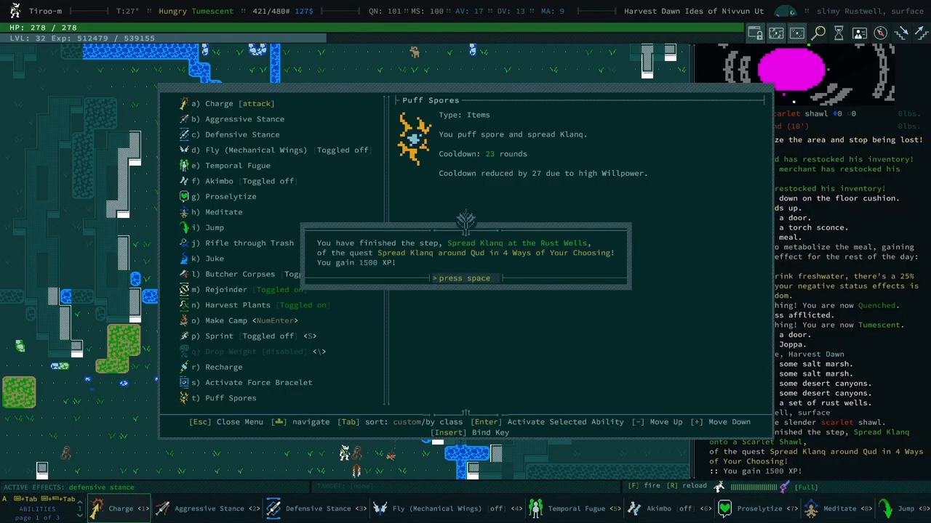
key("space")
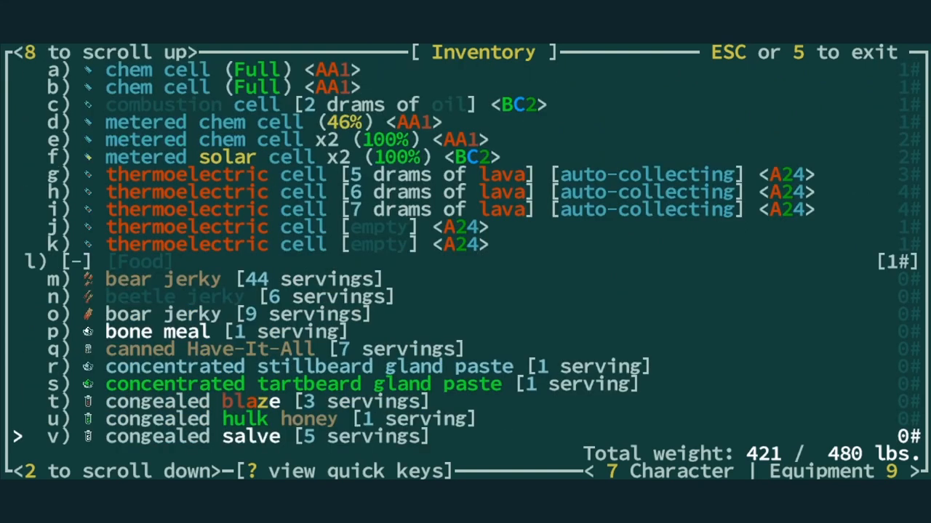
scroll("down", 3)
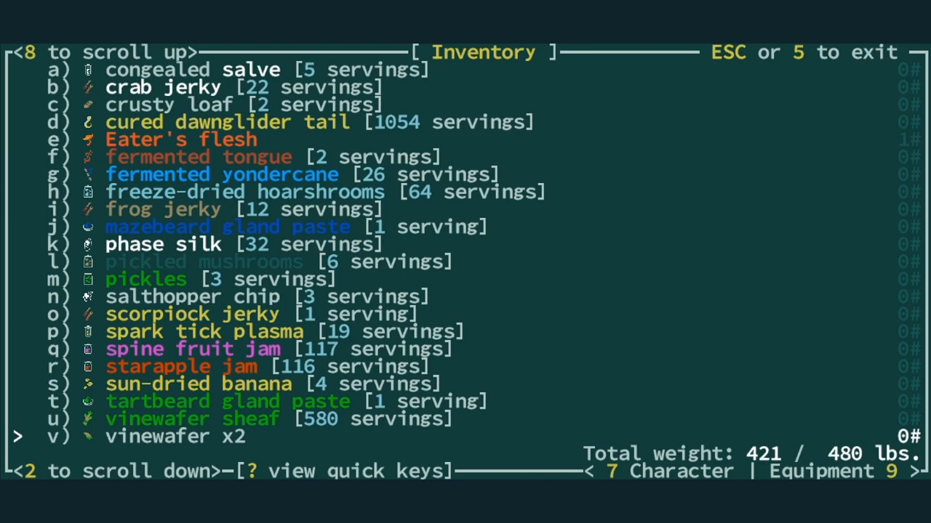
scroll("down", 3)
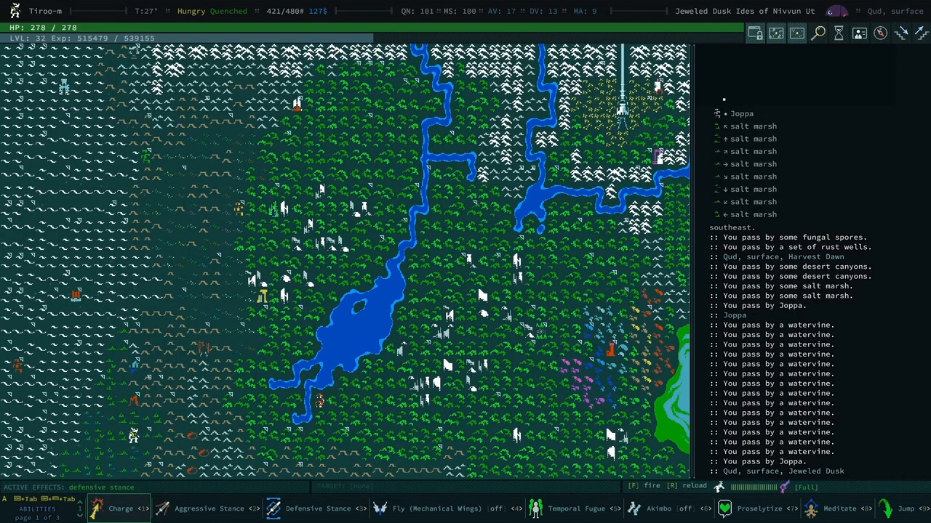
- Close the drum-loaded data disk description and leave Sparafucile's trade screen
key("Escape")
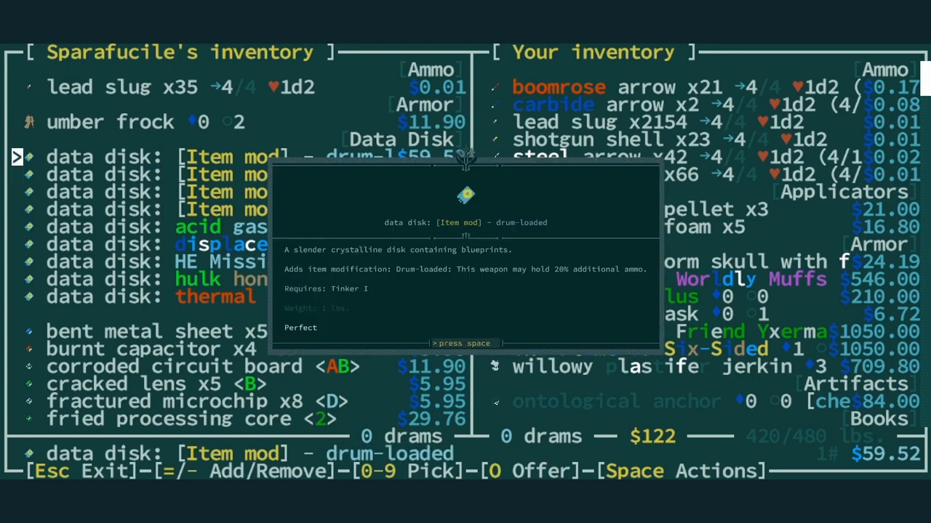
key("space")
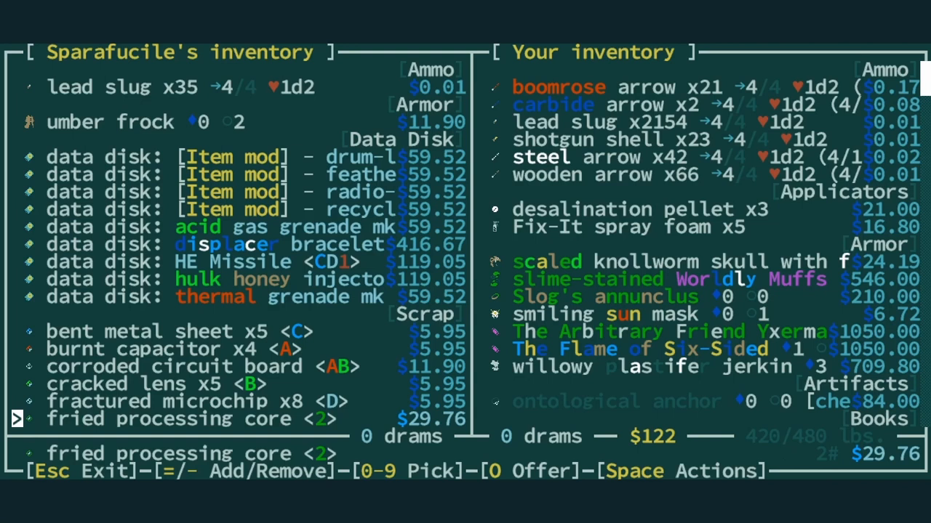
key("up")
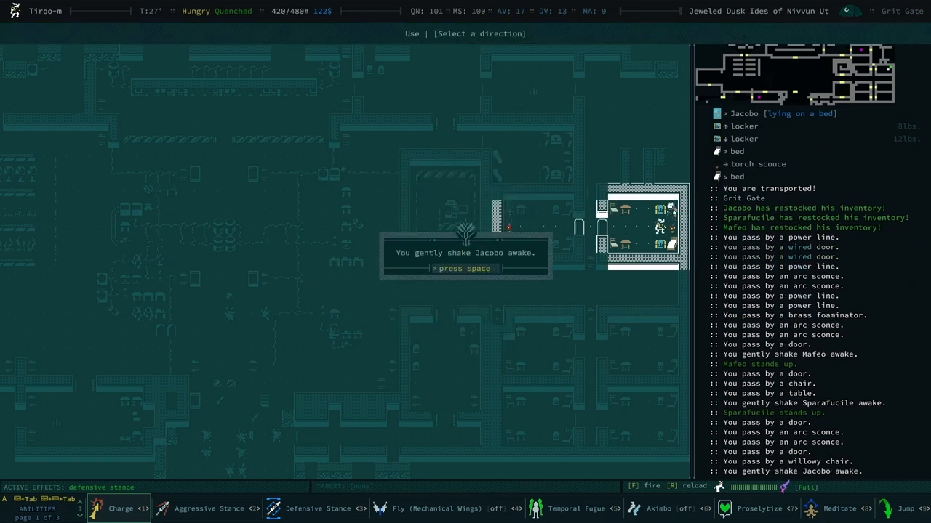
- Dismiss the waking message and mark Jacobo's data disks for trade
key("space")
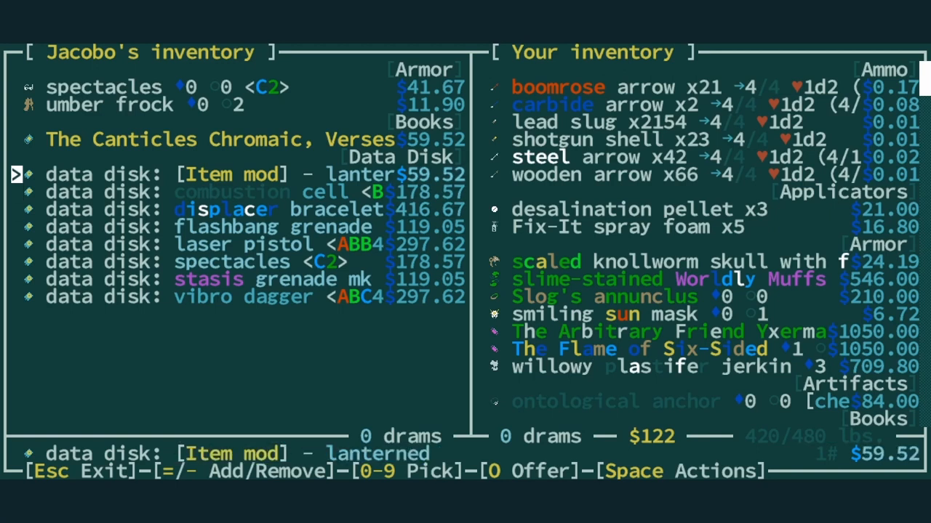
key("1")
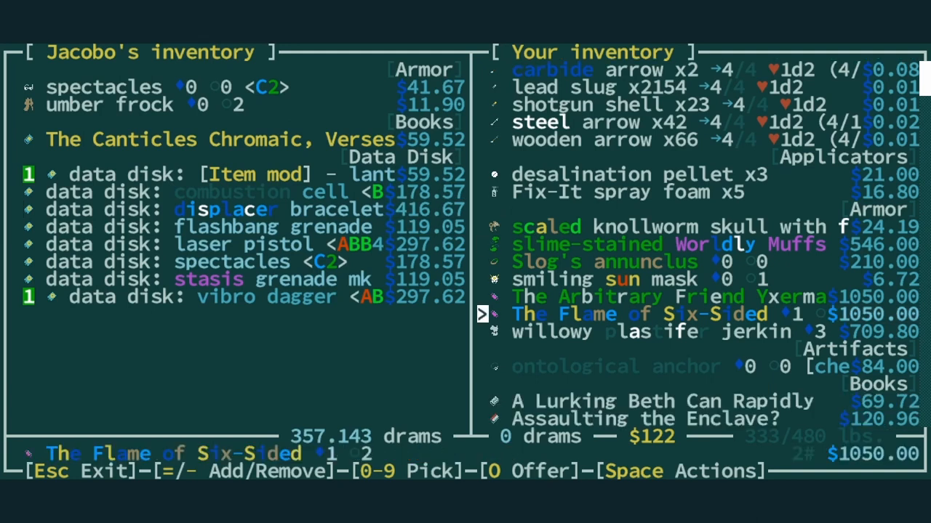
key("Down")
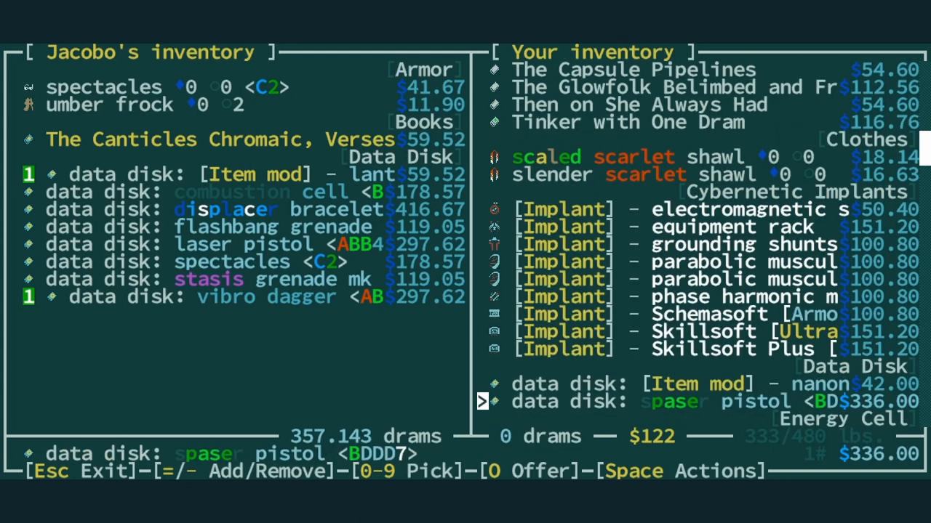
scroll("down", 3)
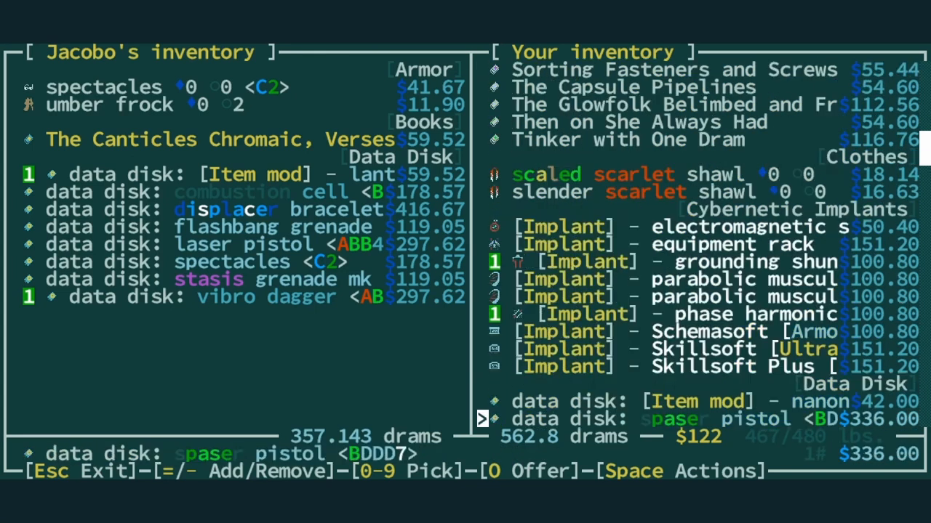
- Scroll the inventory to the floating glowsphere and offer the deal for the two data disks
key("up")
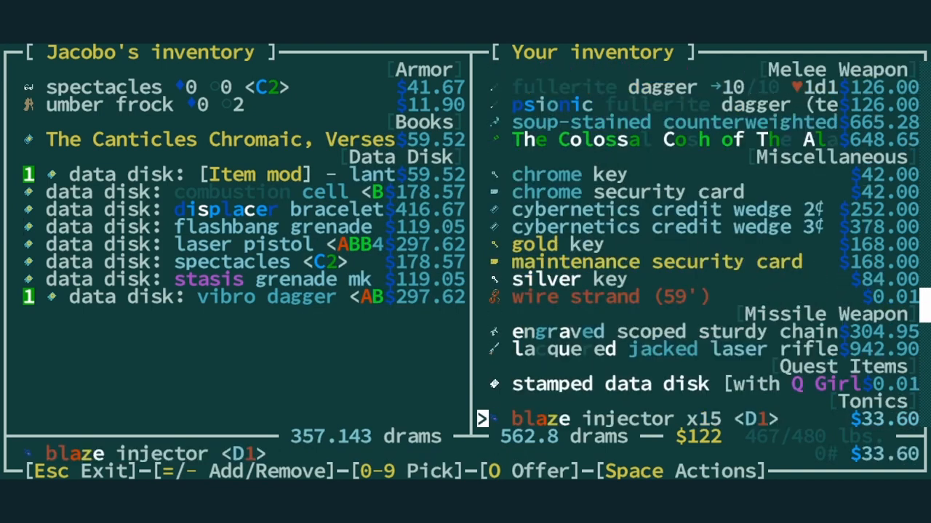
scroll("down", 3)
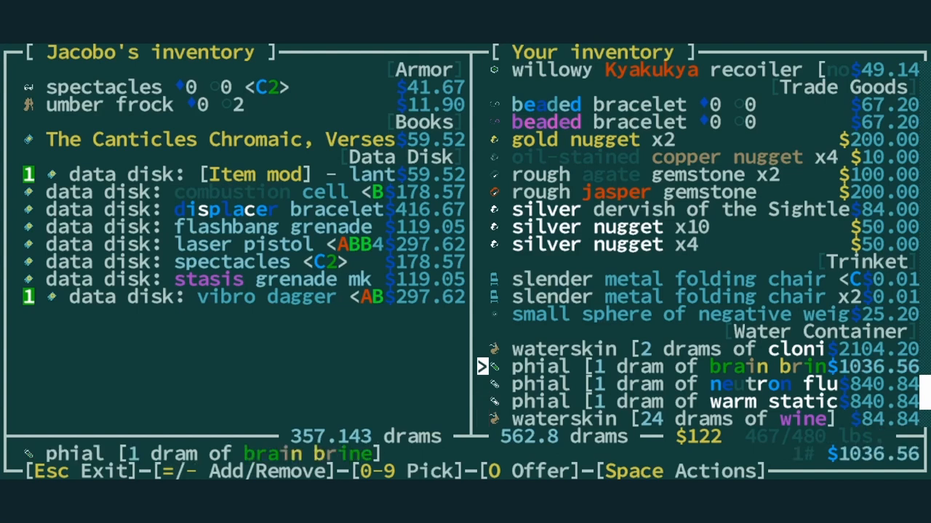
scroll("down", 3)
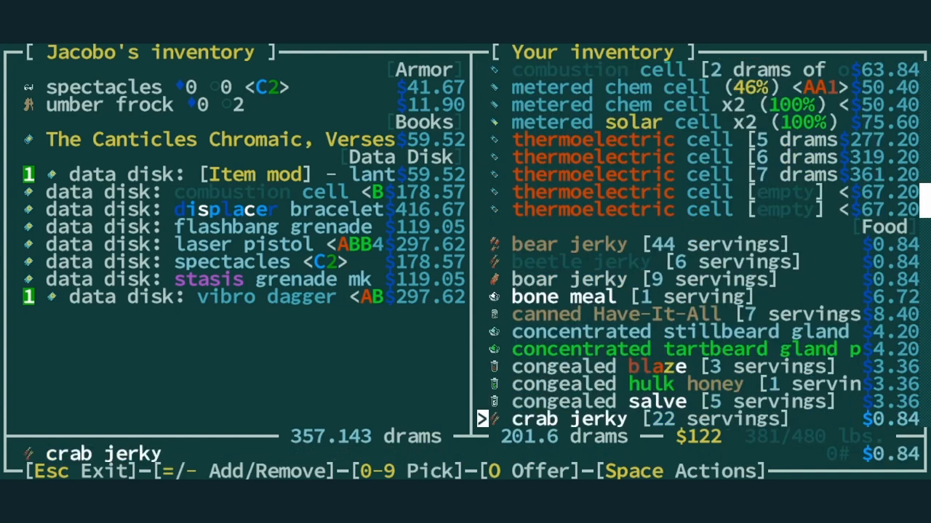
scroll("down", 3)
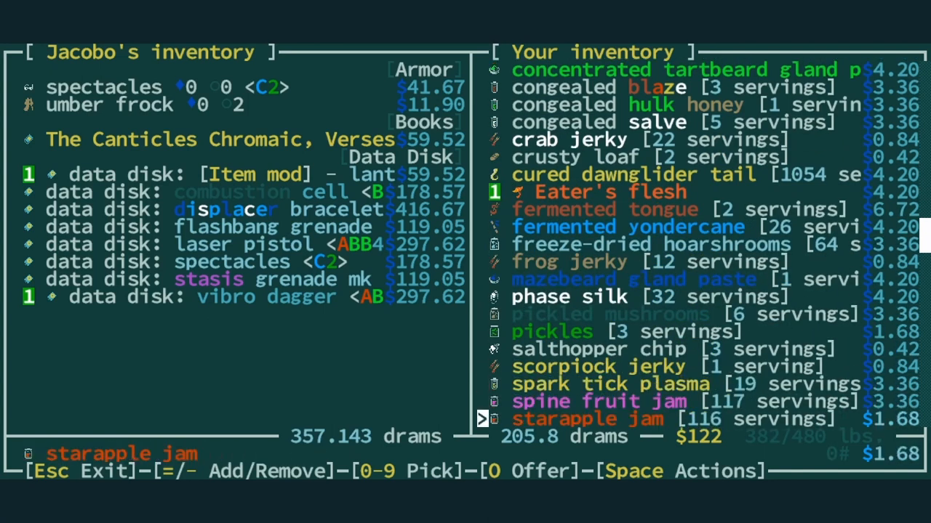
scroll("down", 3)
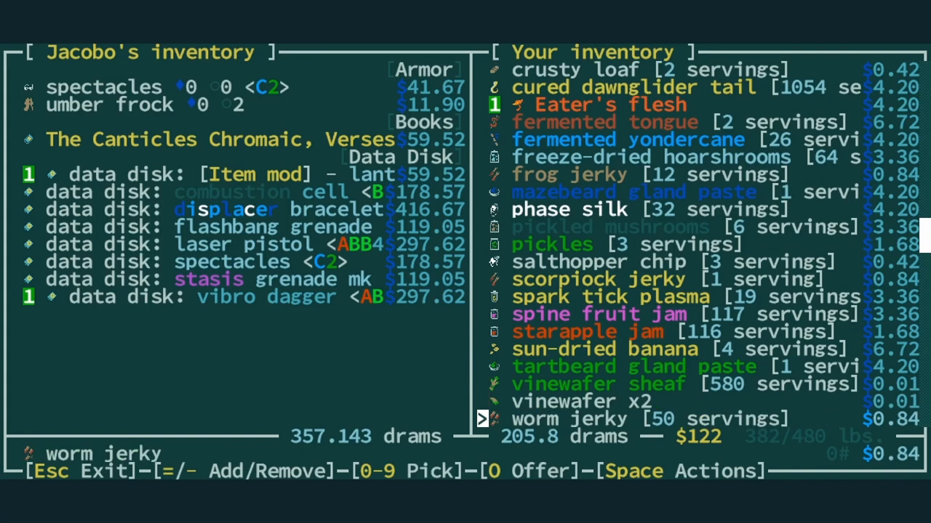
scroll("down", 3)
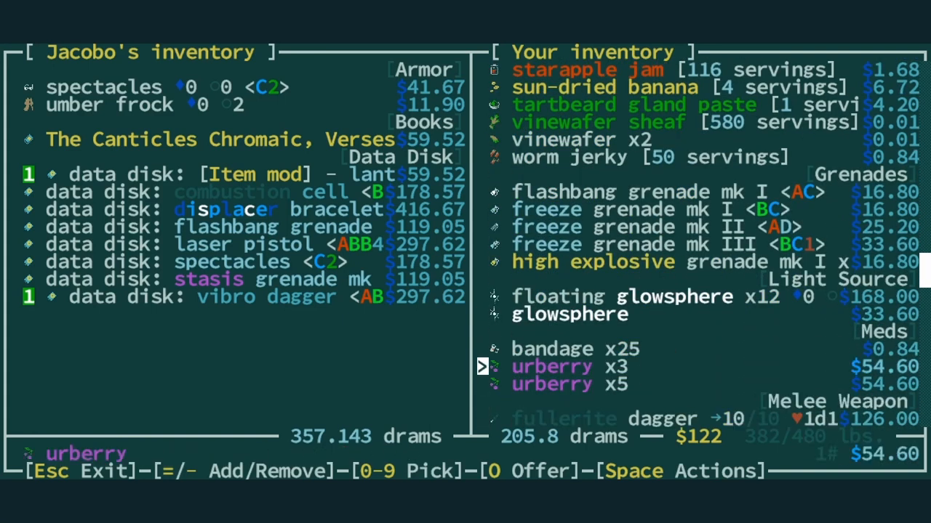
key("up")
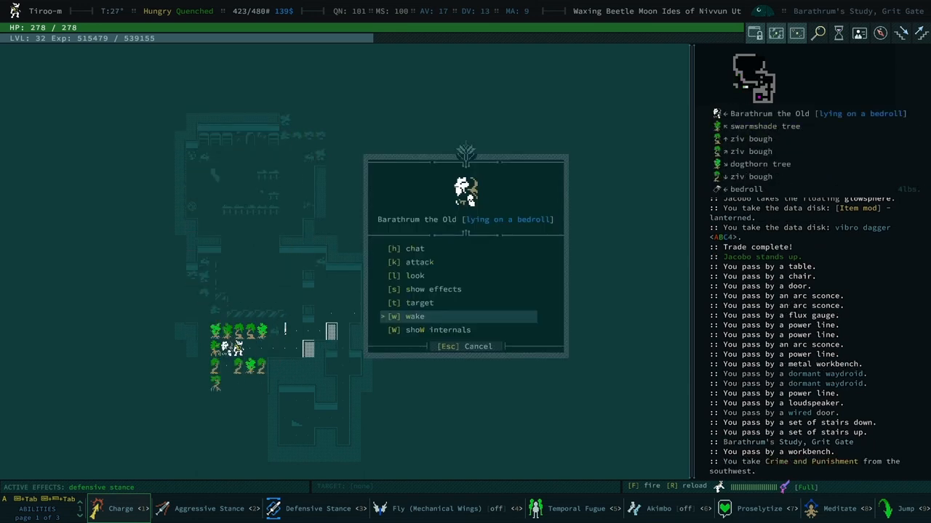
- Wake Barathrum, turn in Pax Klanq for reputation, 4000 XP, a stamped data disk and a tattoo gun
left_click(415, 317)
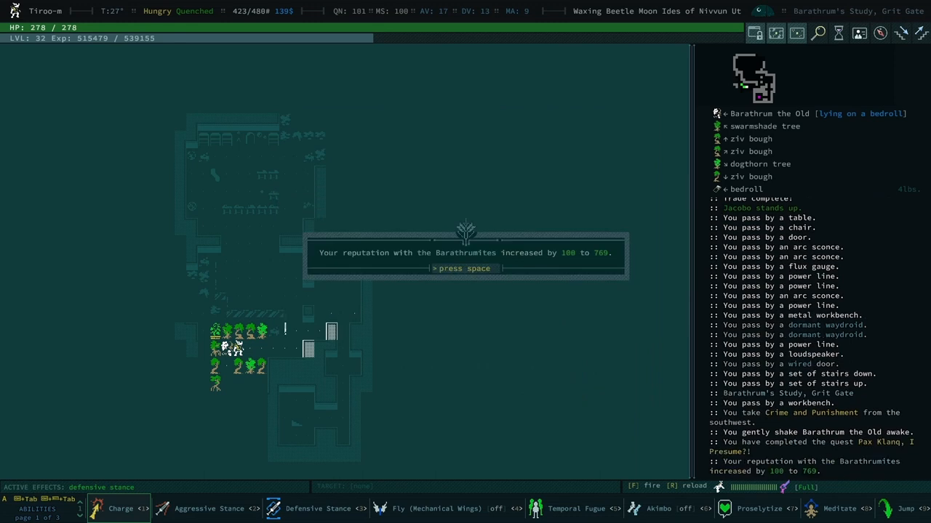
key("space")
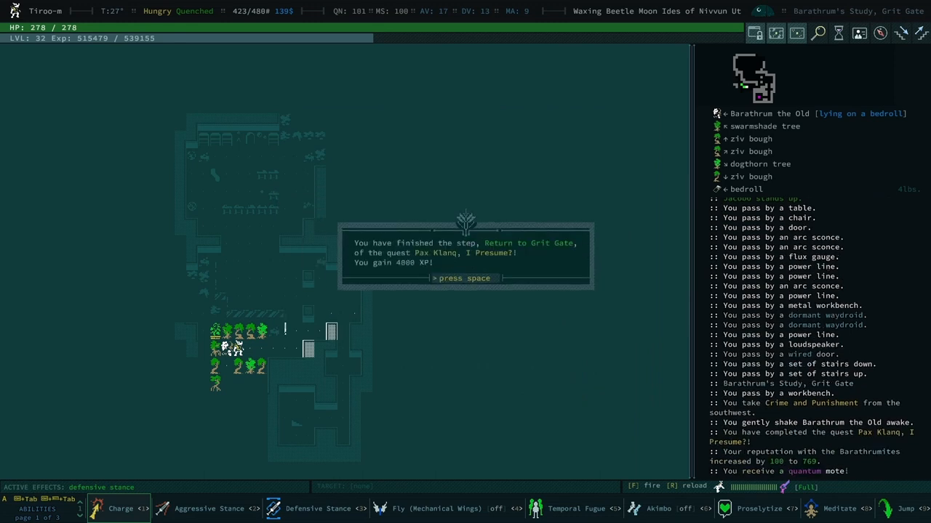
key("space")
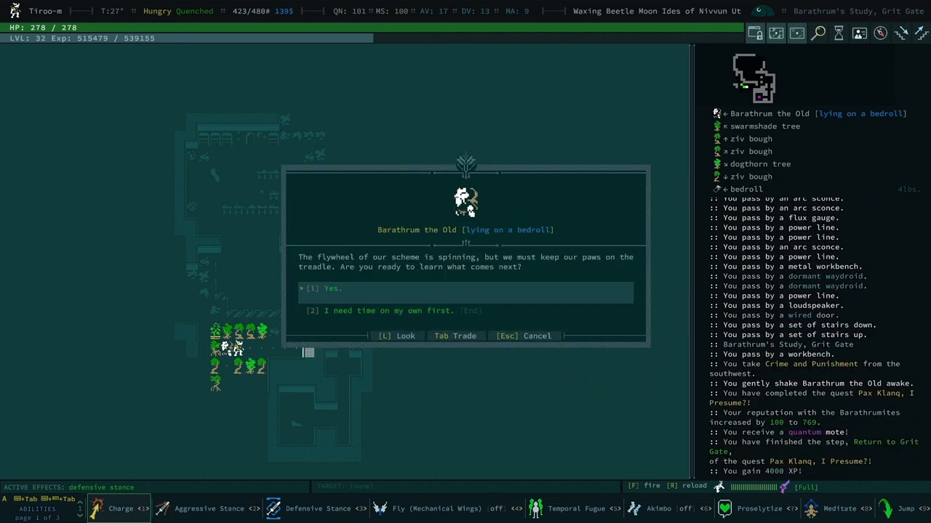
left_click(325, 288)
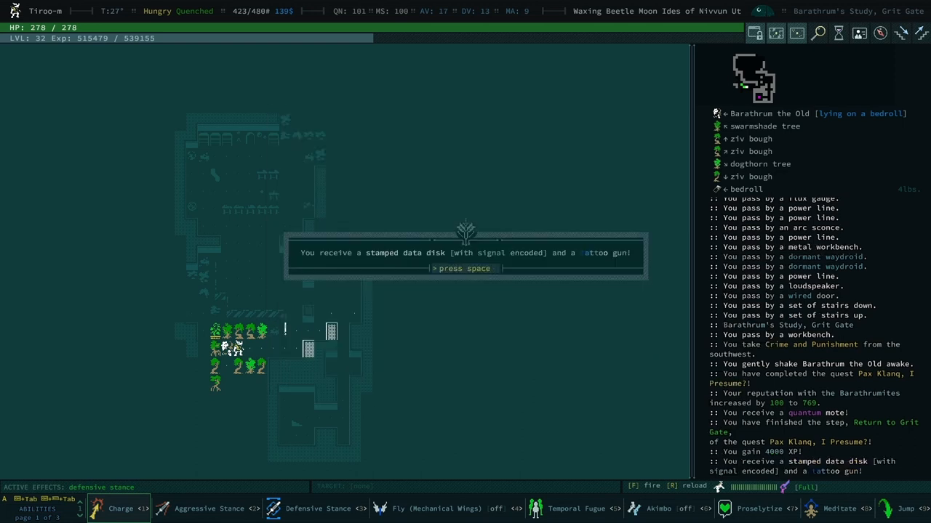
key("space")
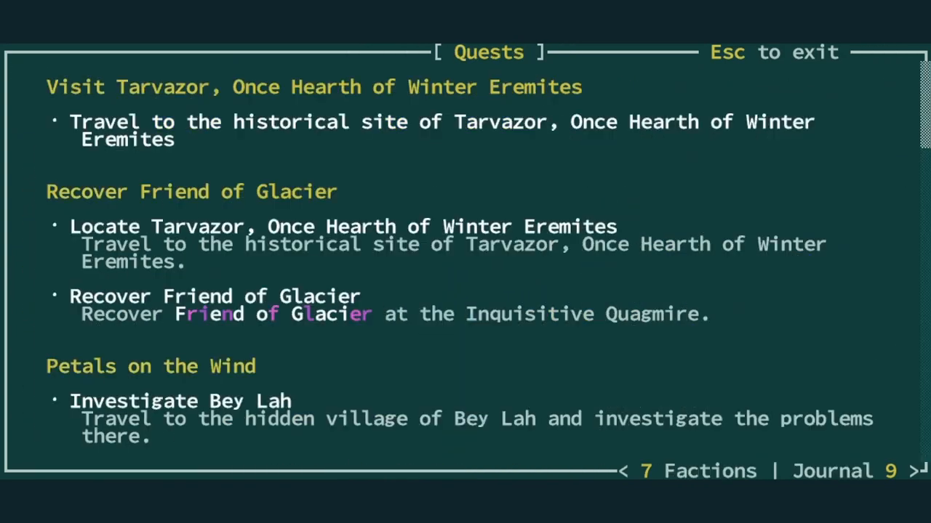
scroll("down", 3)
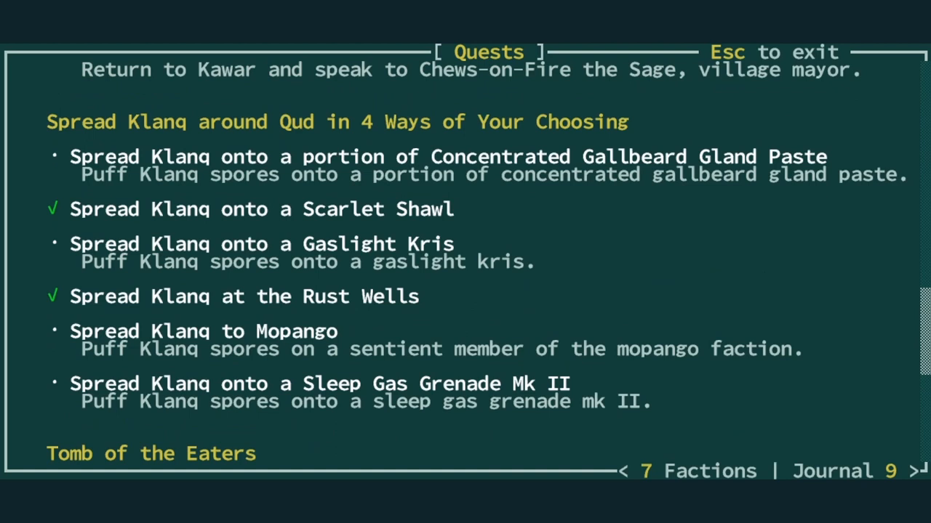
key("Escape")
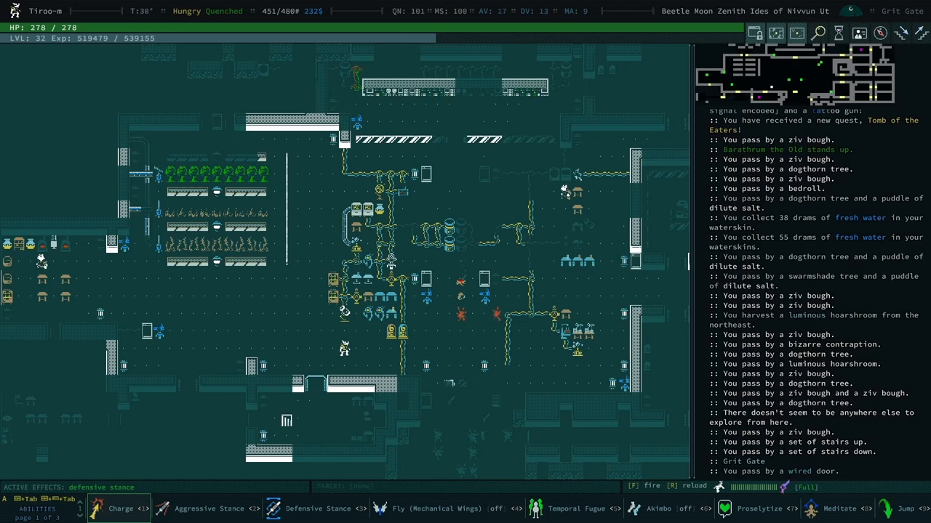
- Look at the Klanq worn on the left face from the equipment screen
key("i")
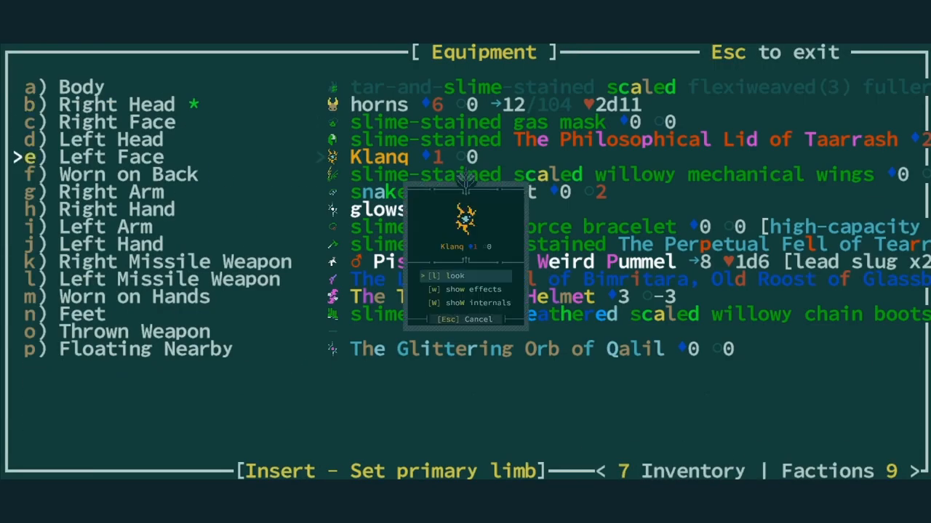
left_click(453, 276)
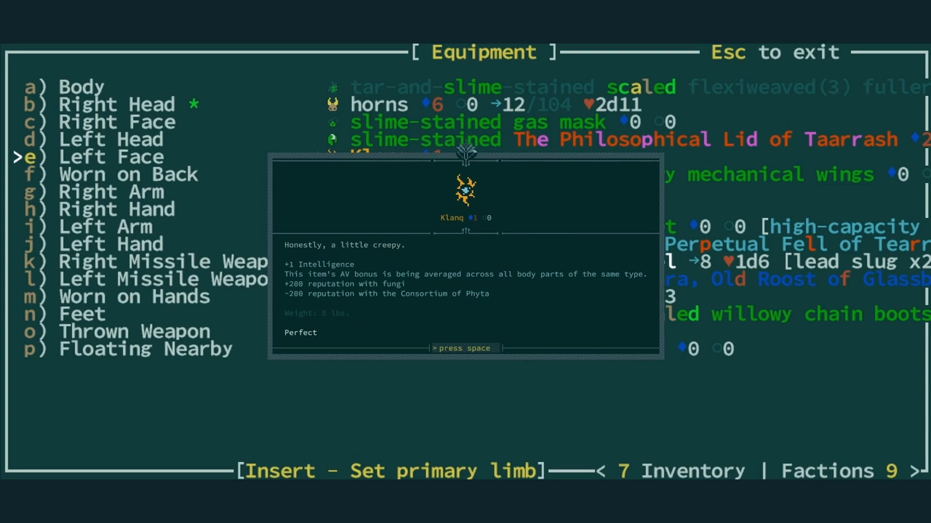